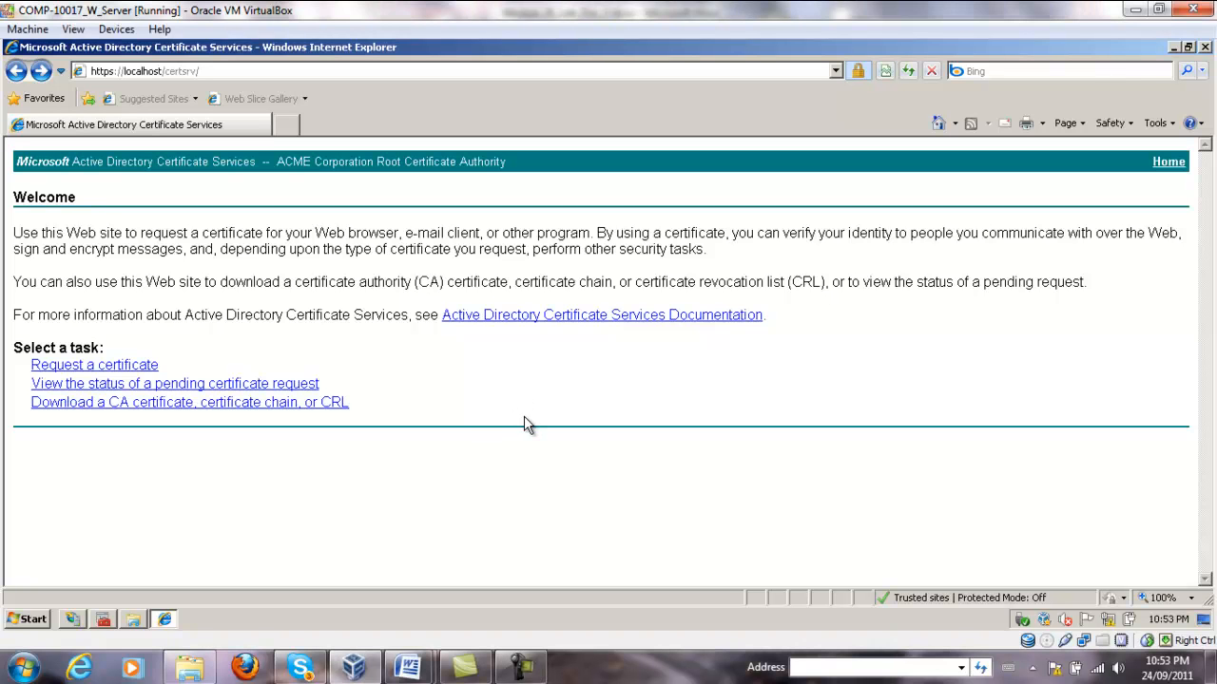
mouse_move(548, 536)
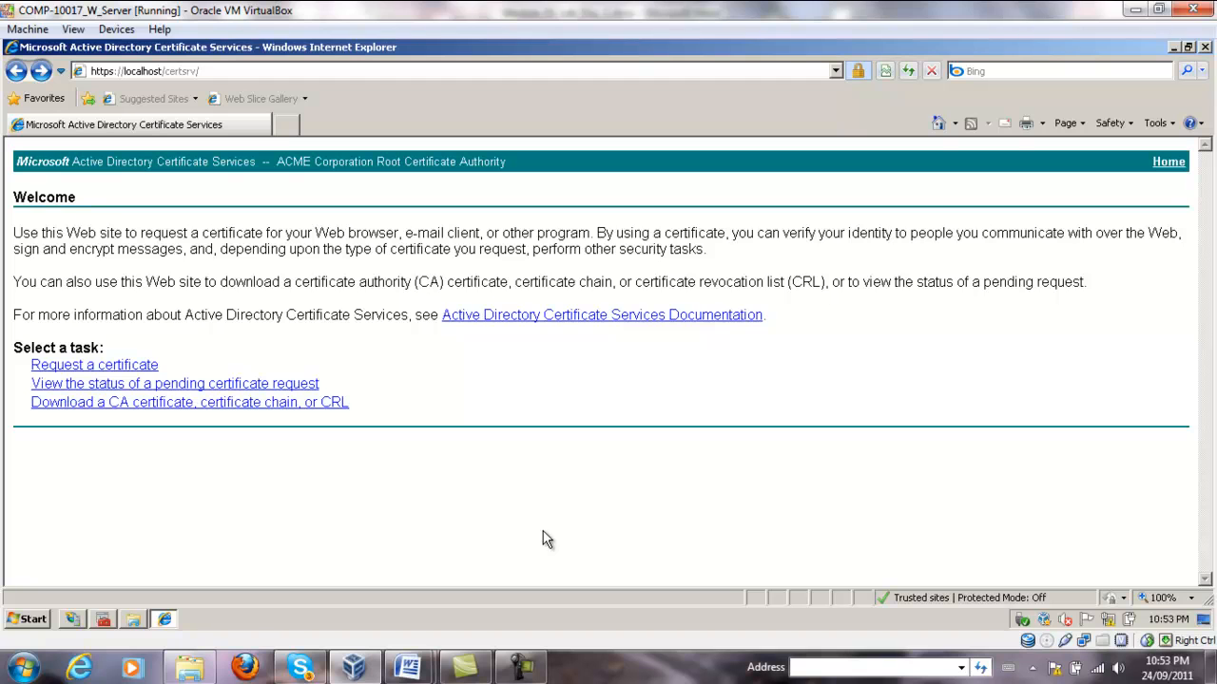
mouse_move(331, 434)
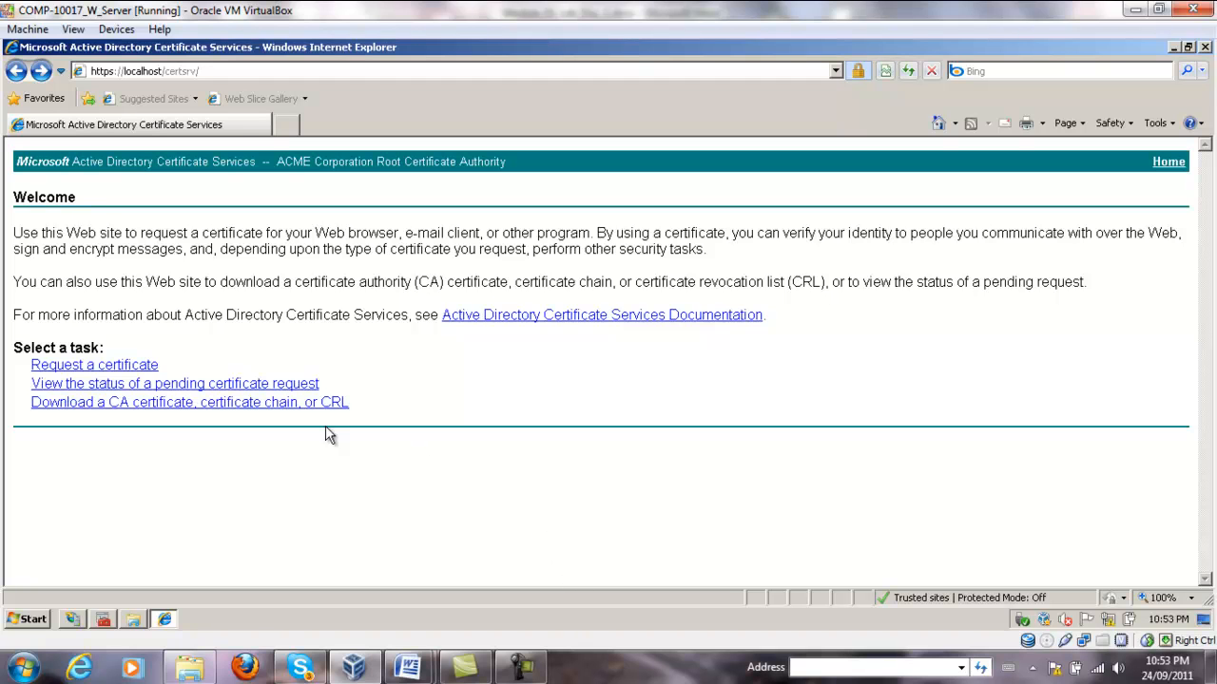
mouse_move(90, 85)
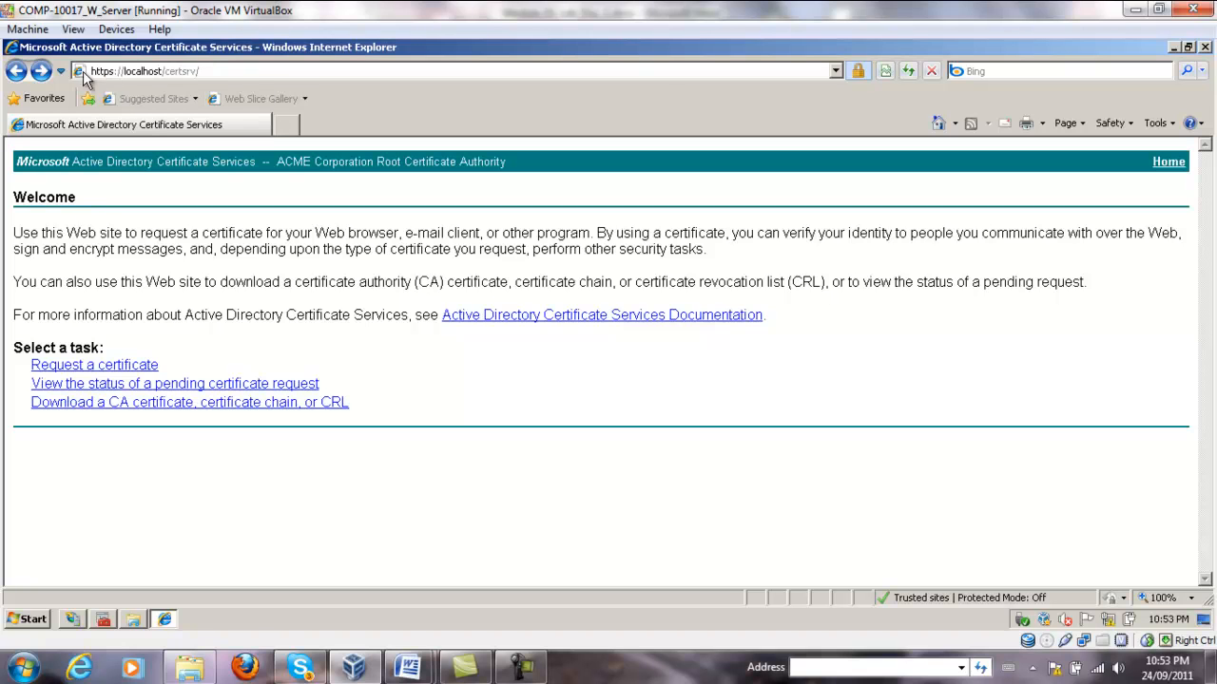
mouse_move(142, 84)
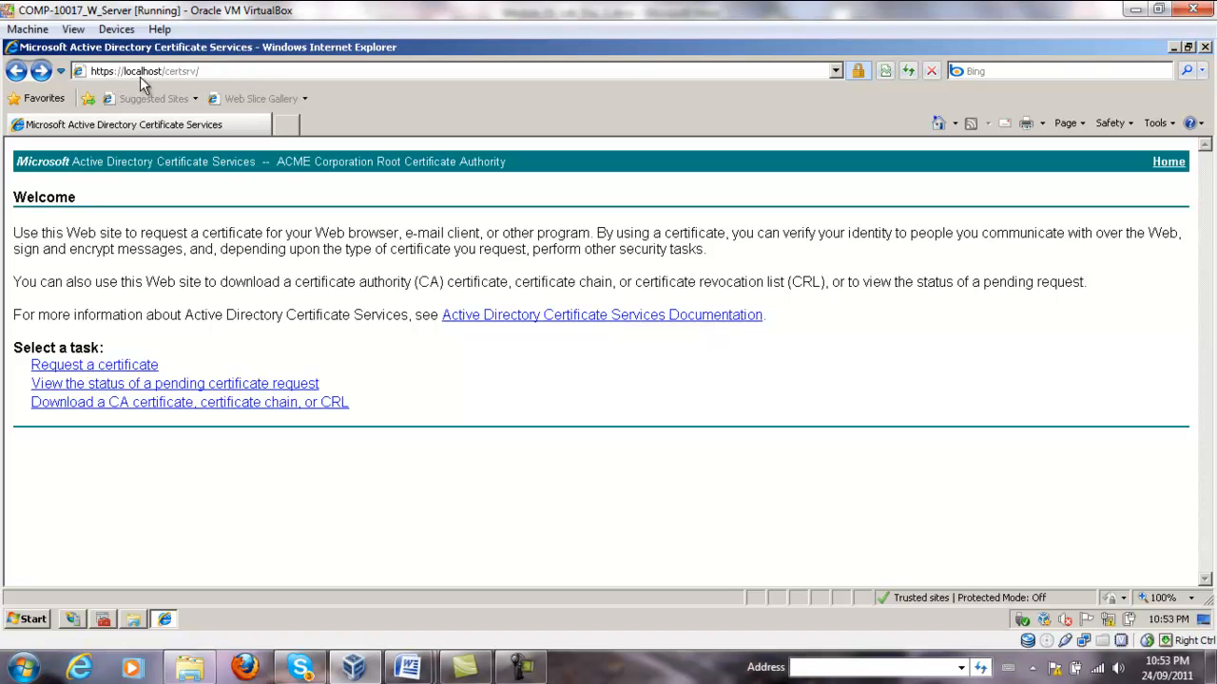
mouse_move(175, 87)
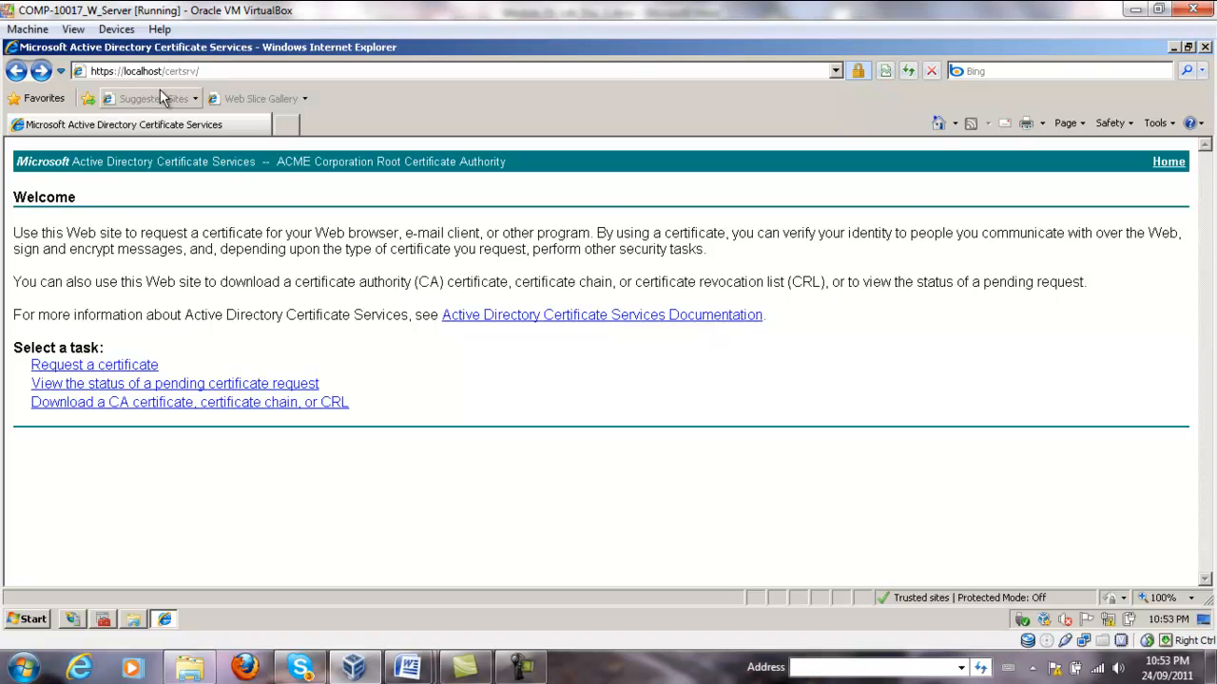
mouse_move(186, 342)
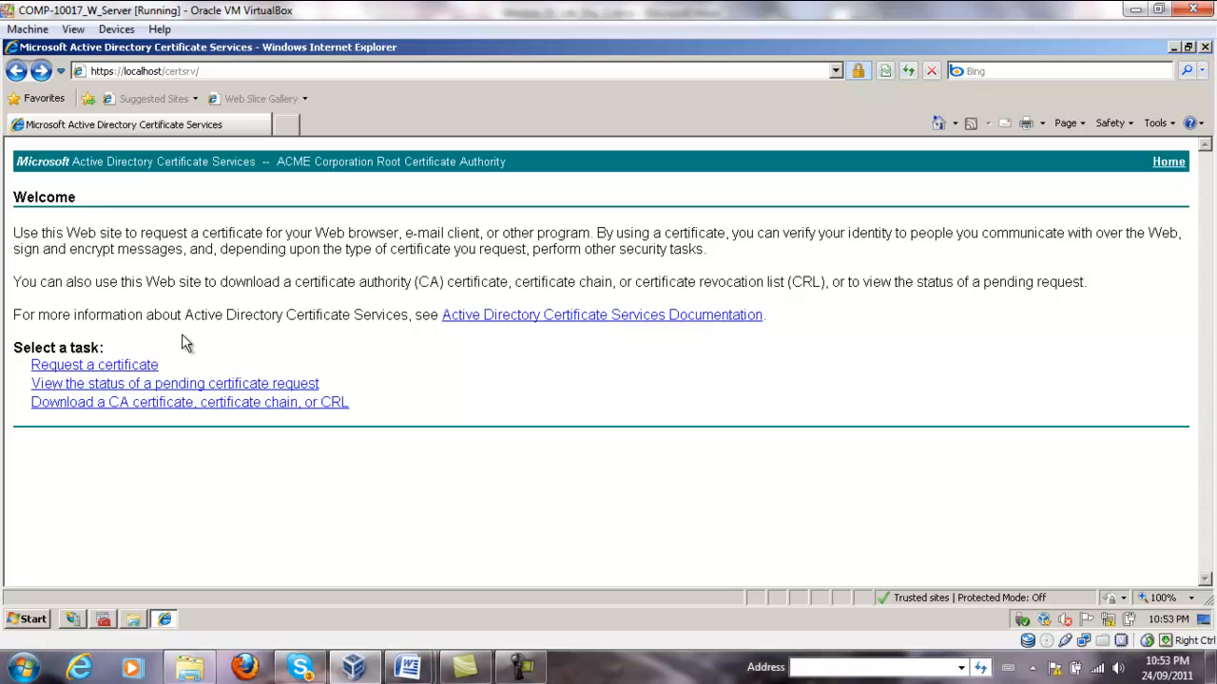
Reach the advanced 'Create and submit a request to this CA' form and list its certificate templates.
click(95, 365)
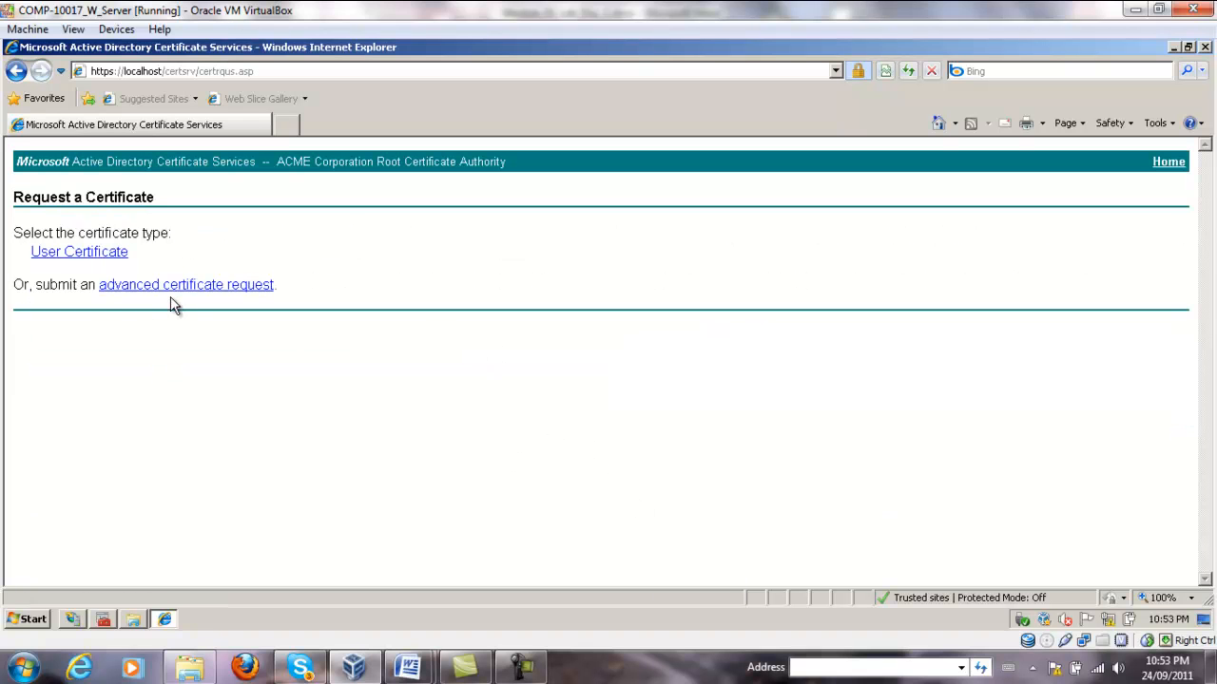
click(186, 285)
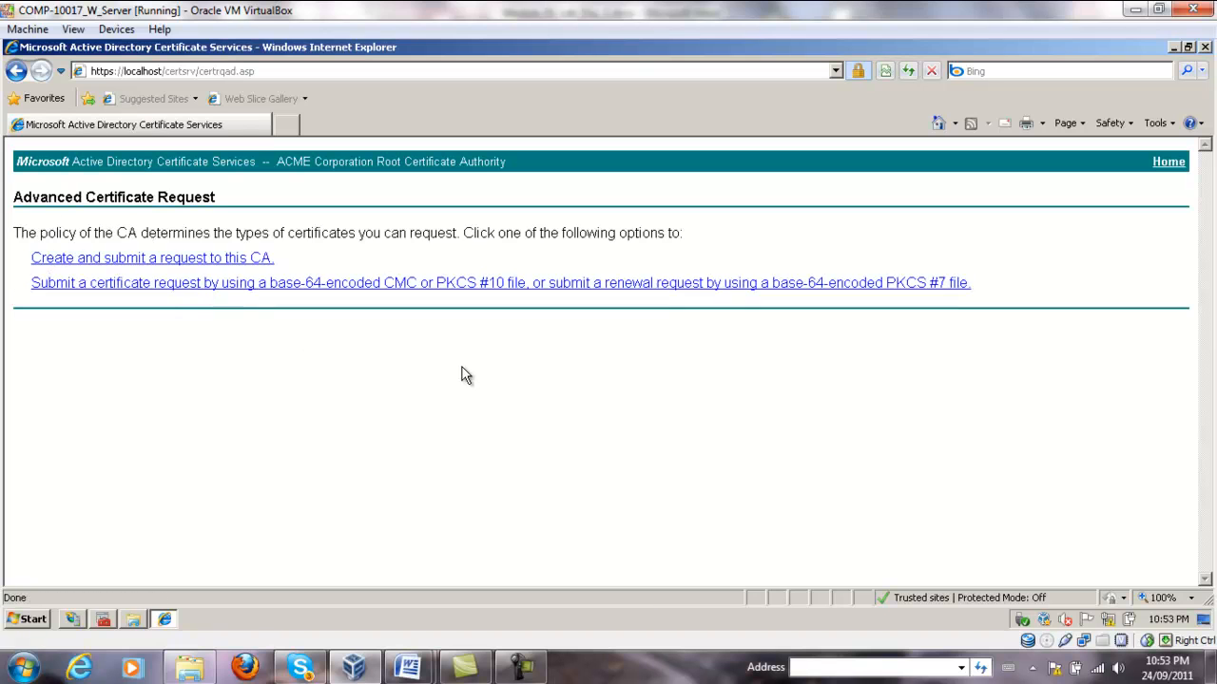
mouse_move(217, 264)
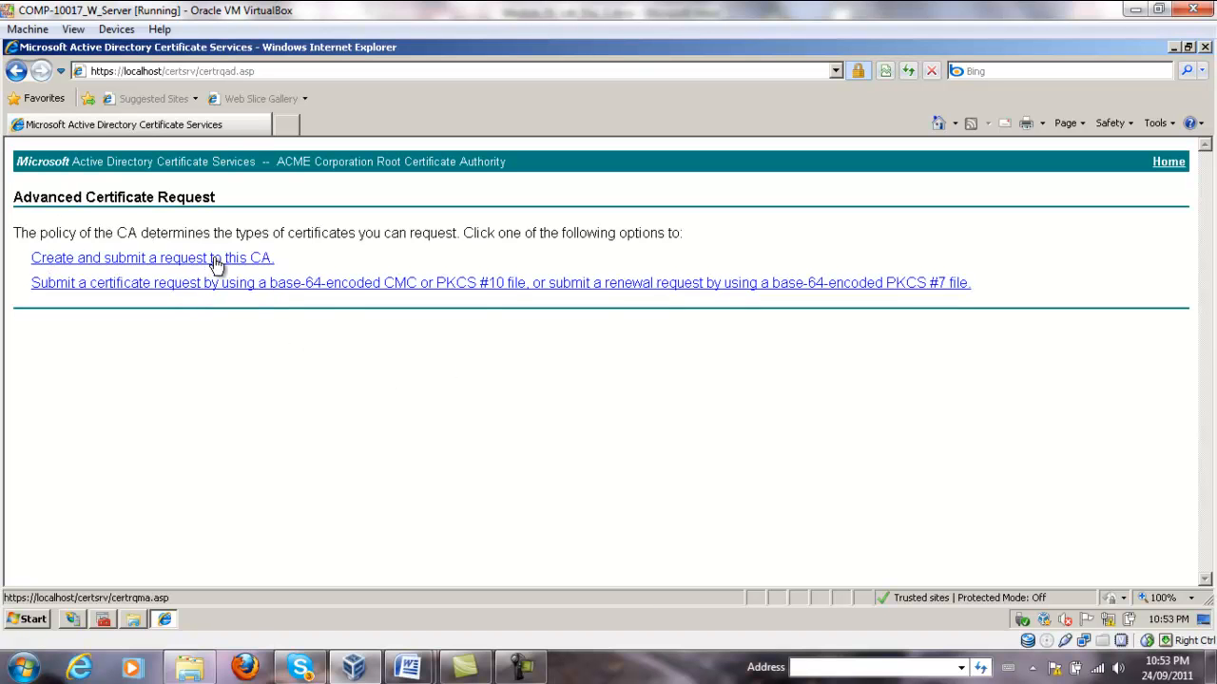
click(152, 258)
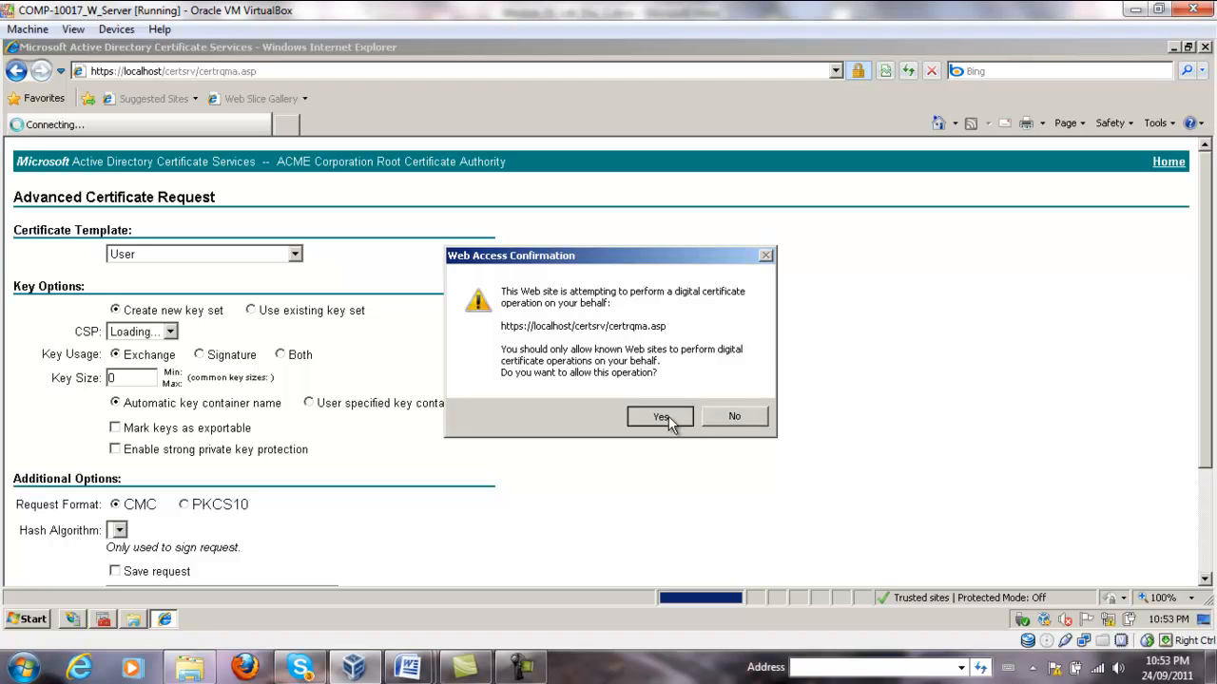
click(660, 417)
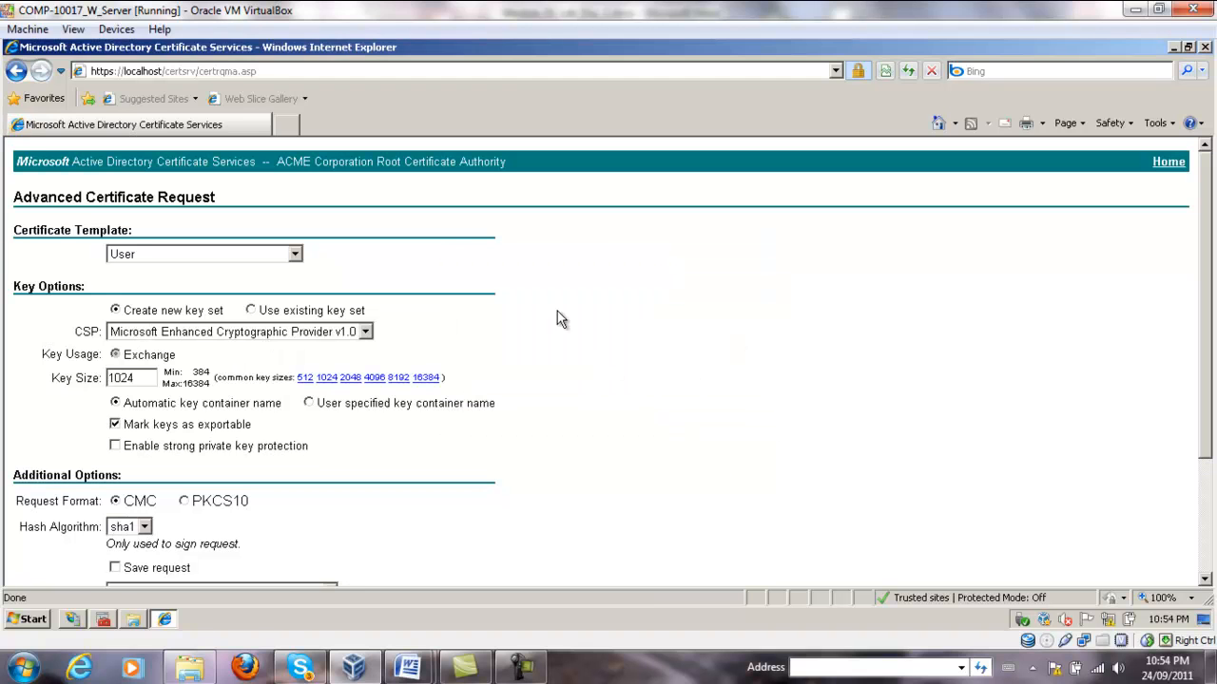
click(296, 255)
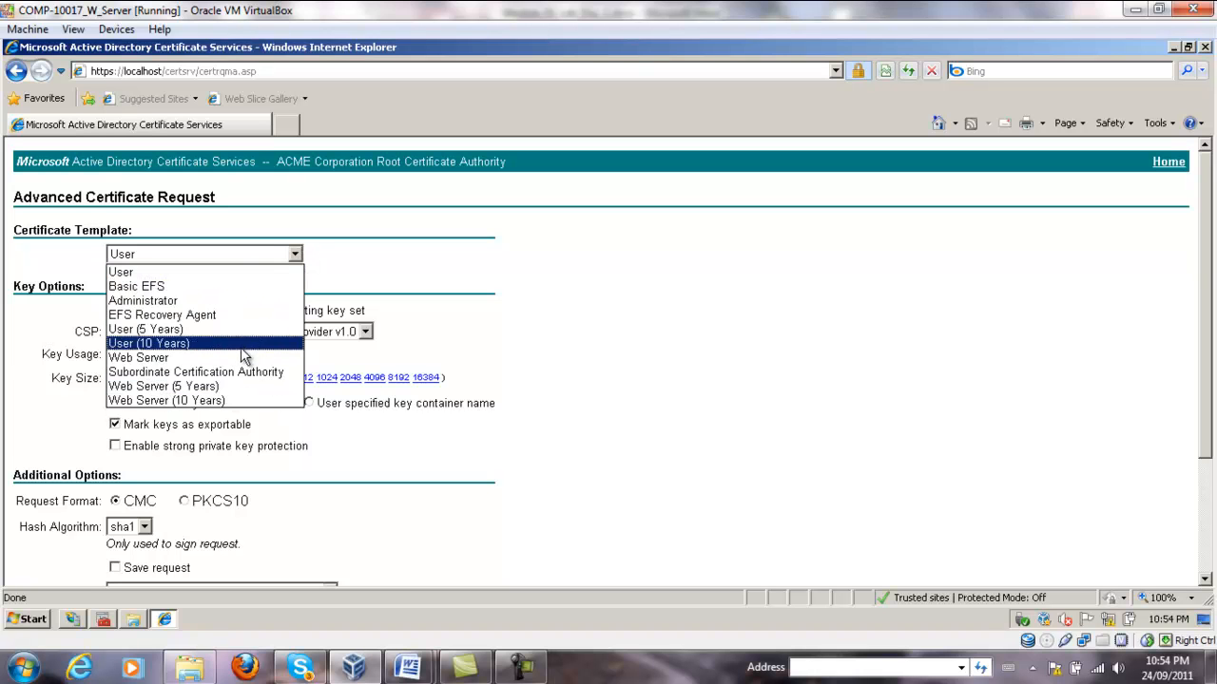
mouse_move(247, 316)
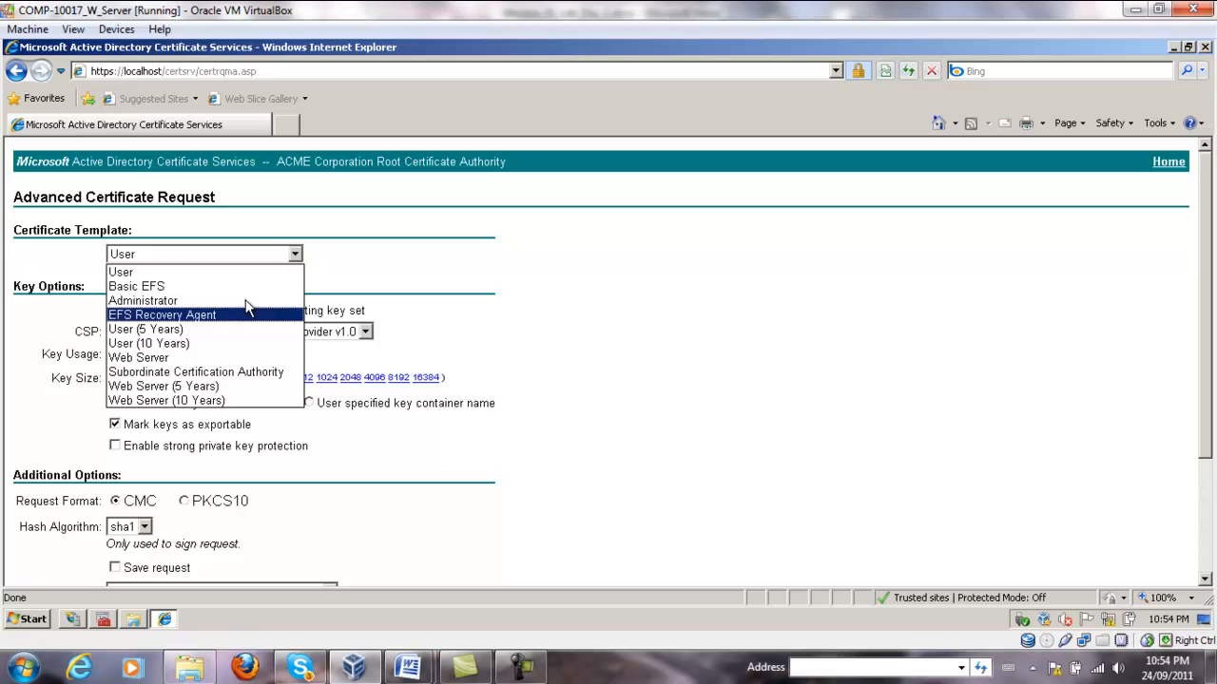
mouse_move(238, 357)
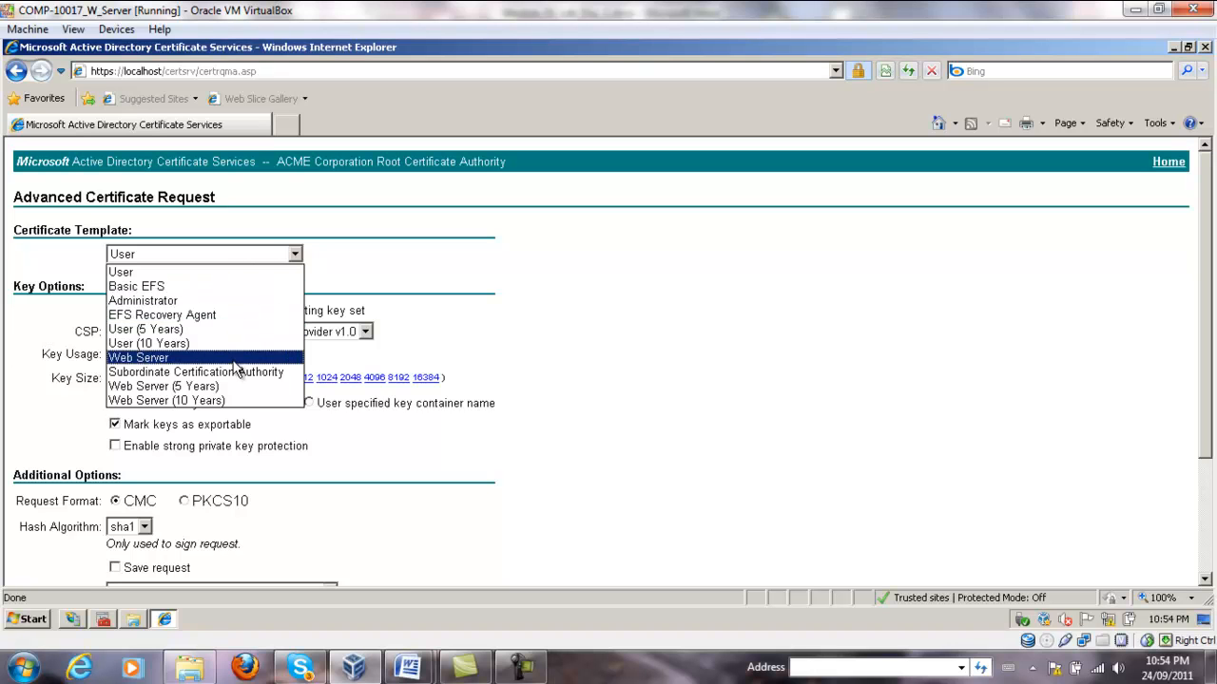
Choose the Web Server template and enter name MyCorp and company MyCorp.
click(137, 357)
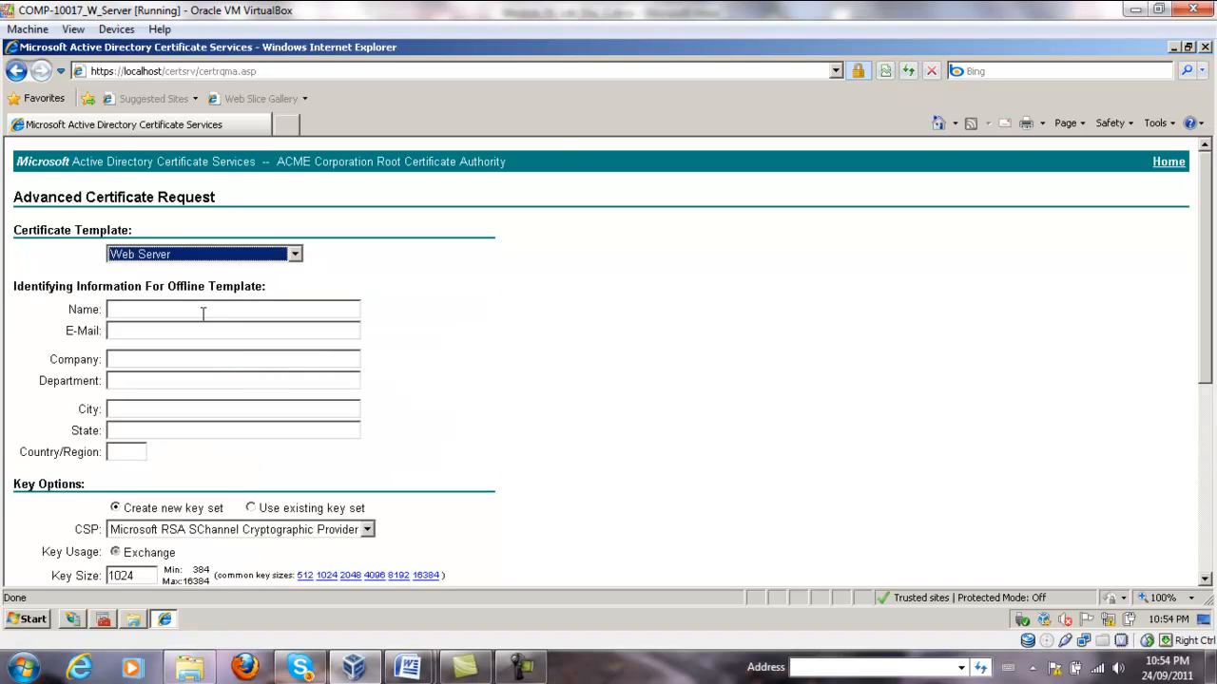
mouse_move(466, 462)
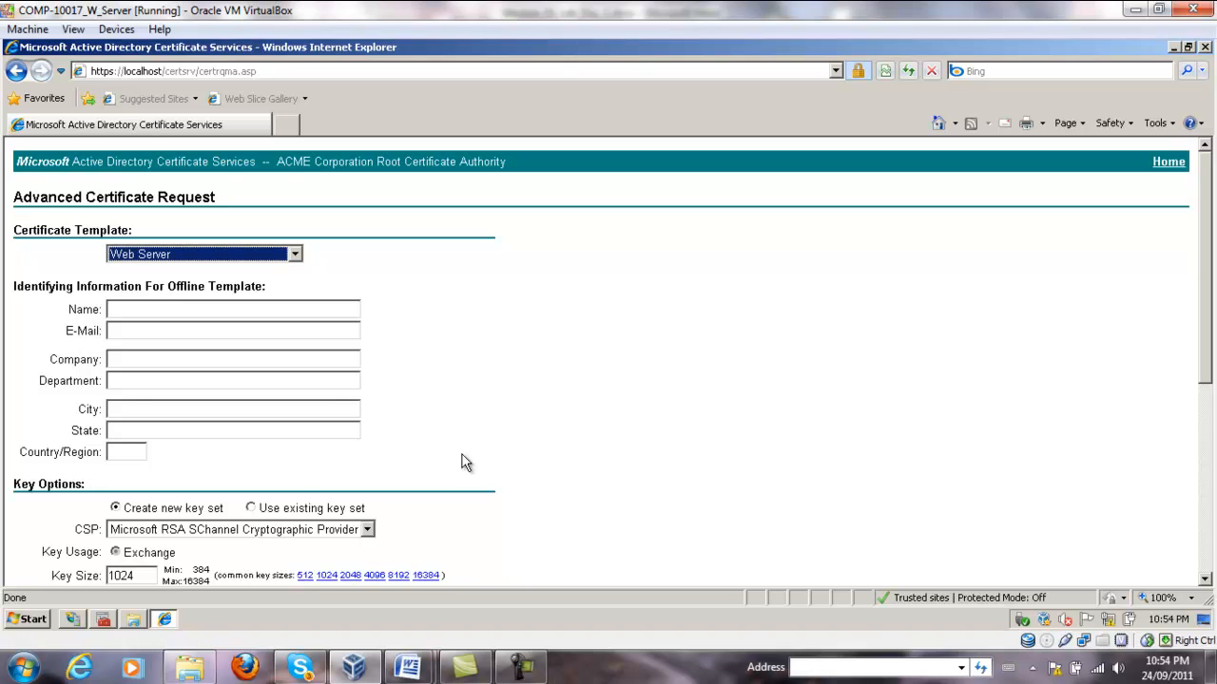
click(232, 307)
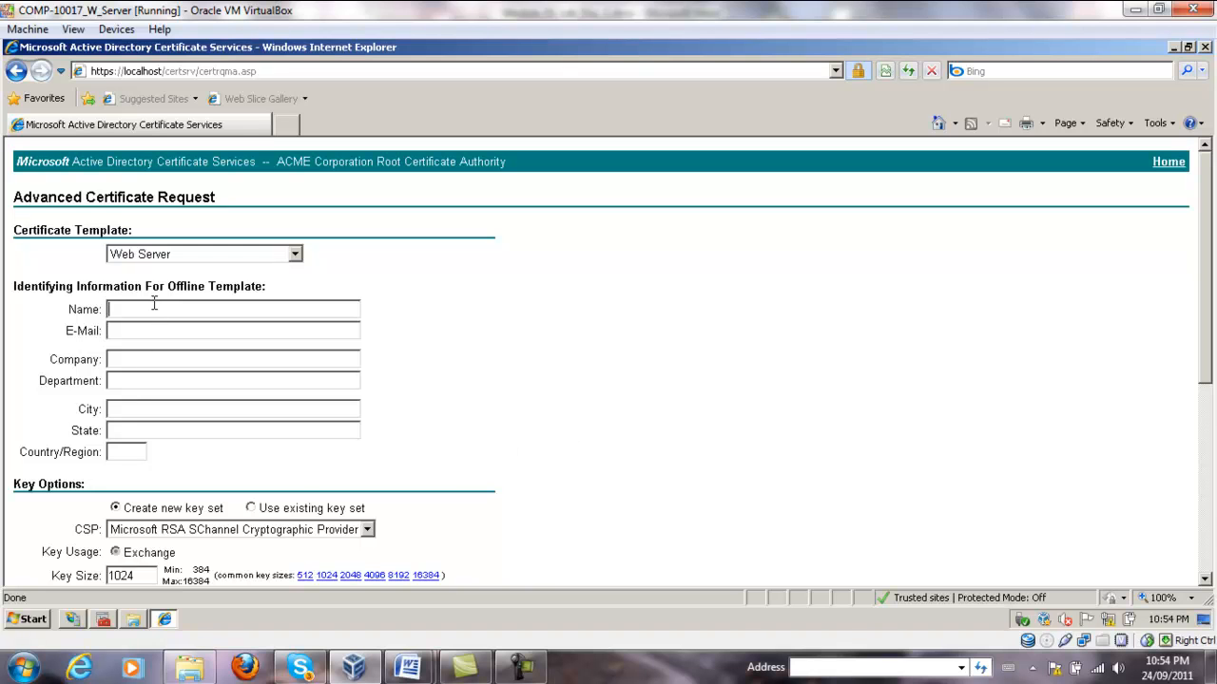
text(X)
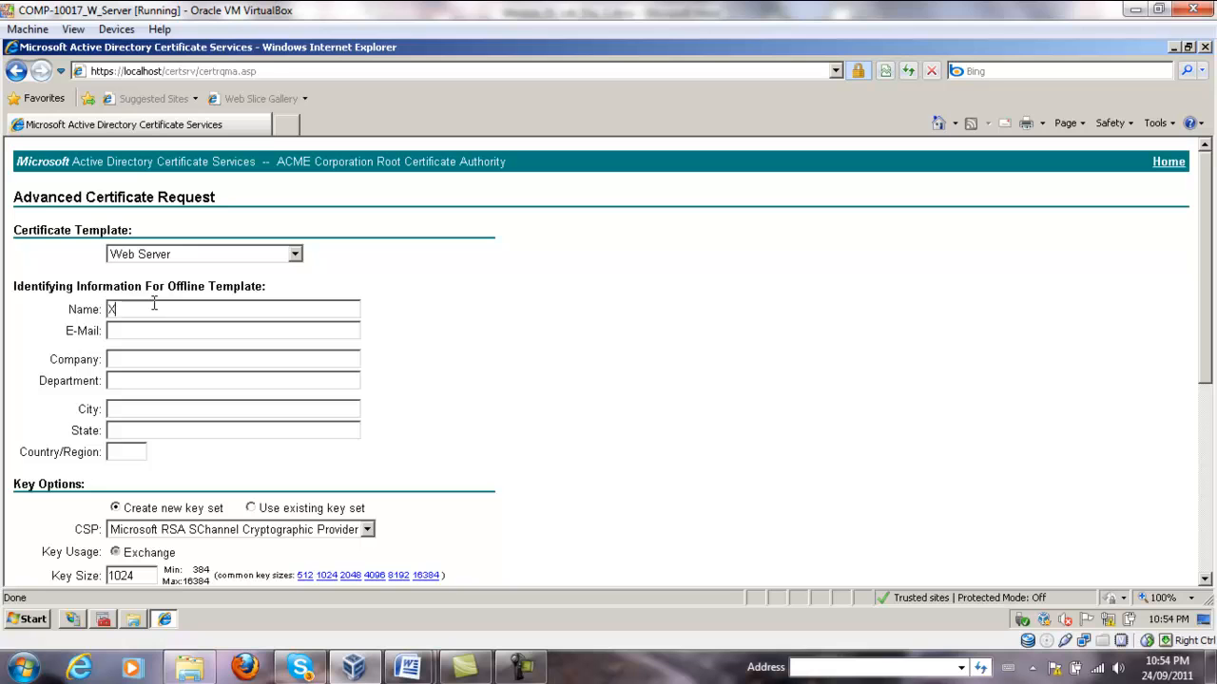
text(MyCo)
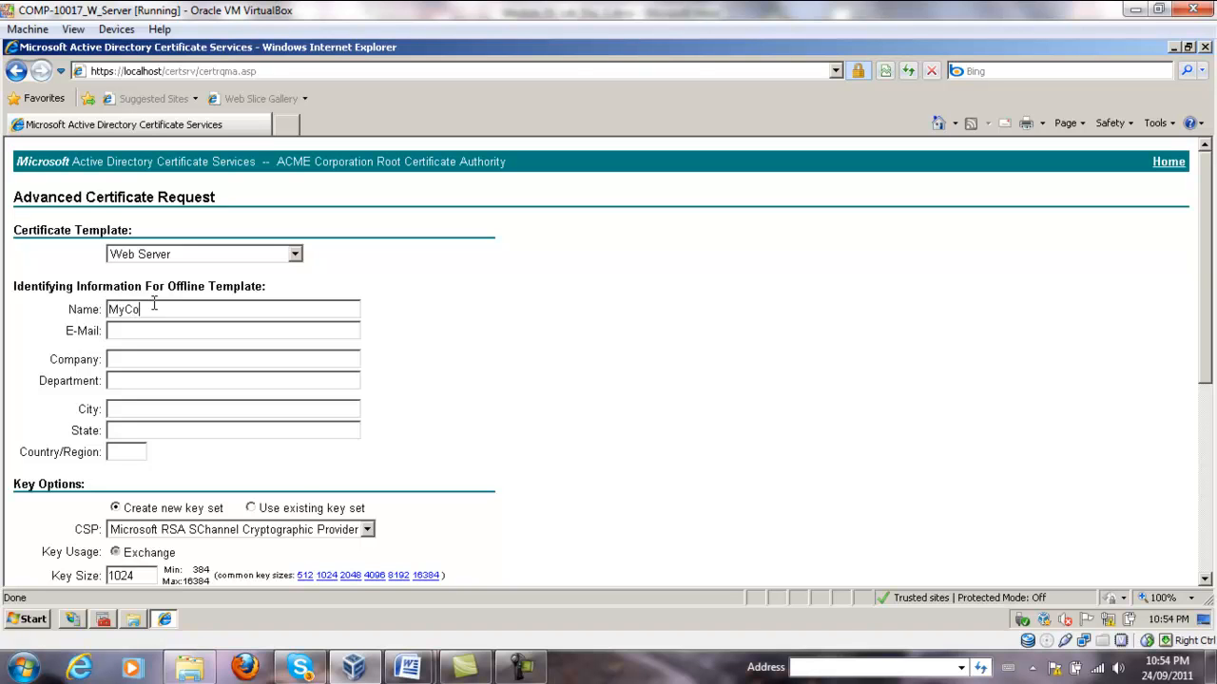
text(rp)
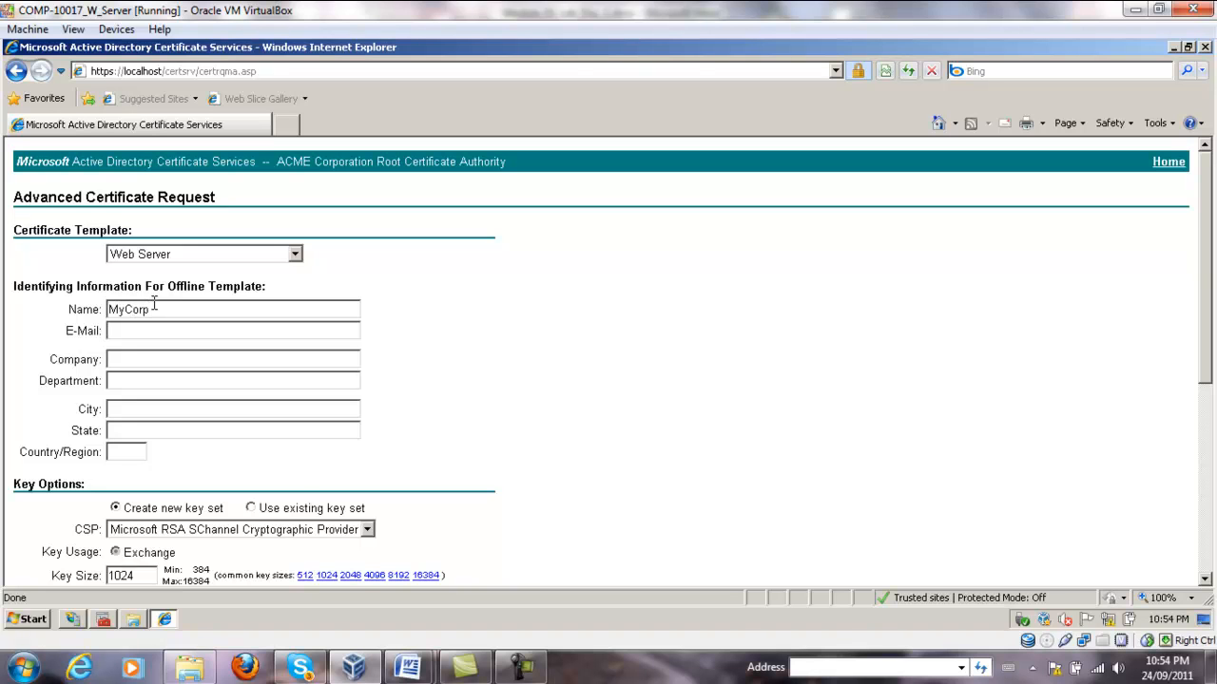
text(MyCorpo)
text(Ge)
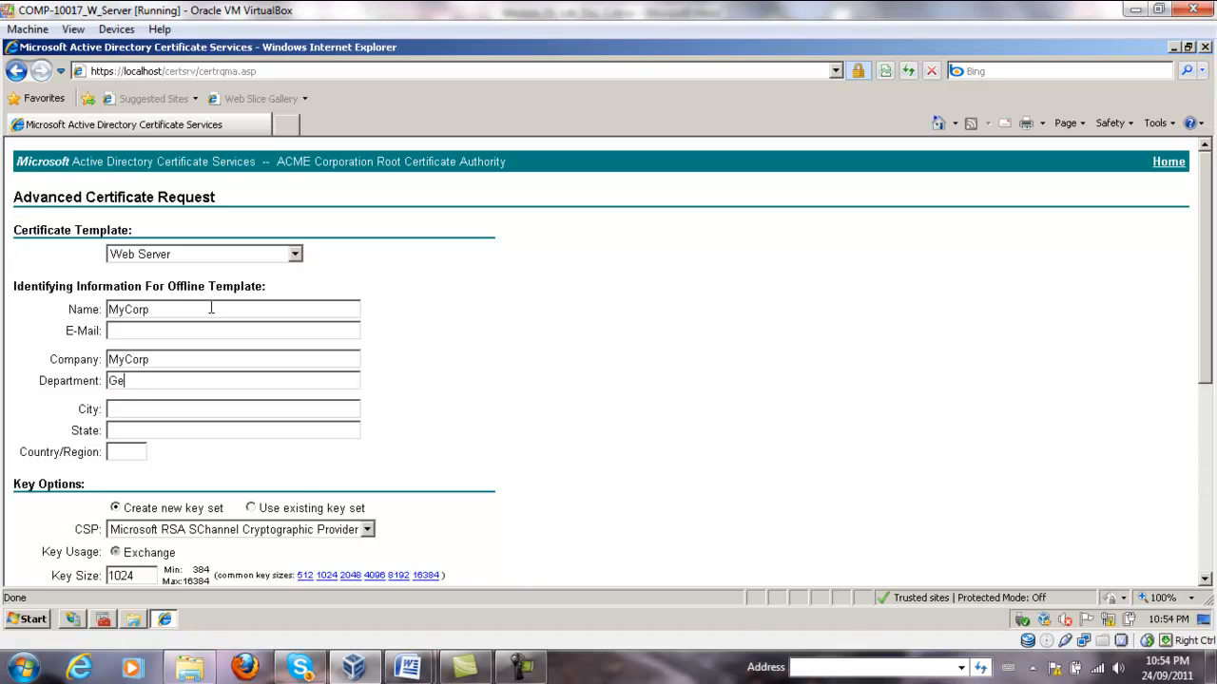
Enter department General, city Hamilton and state ON.
text(neral)
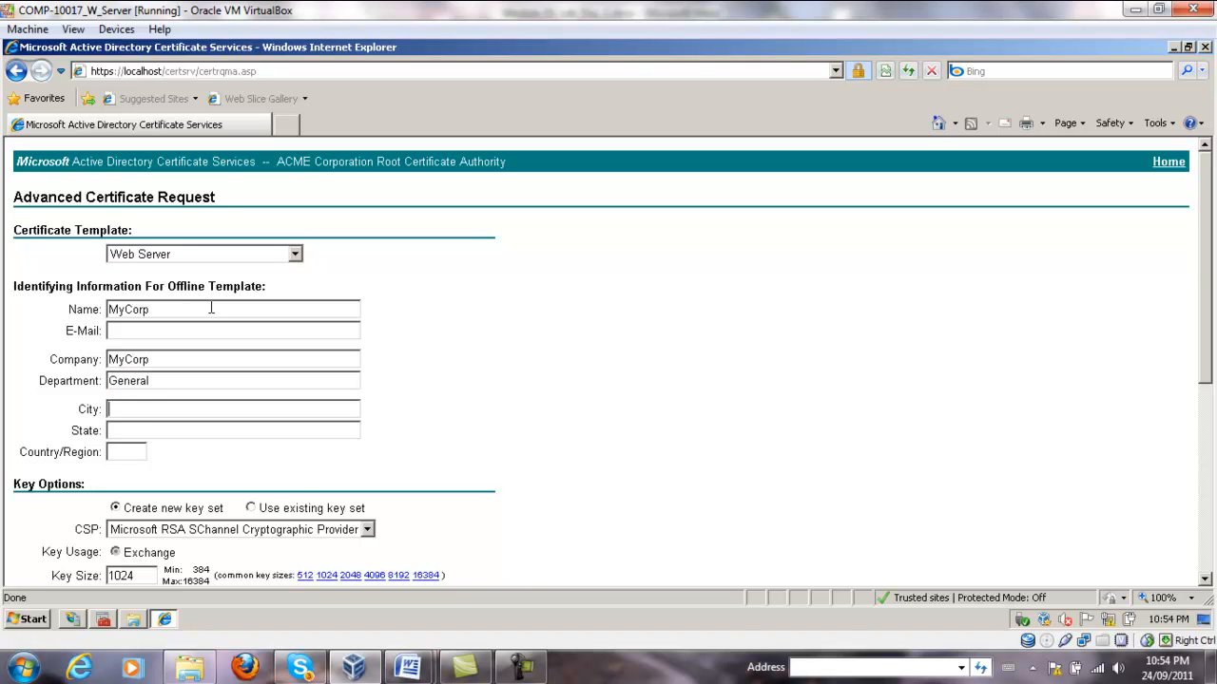
text(Hamilton)
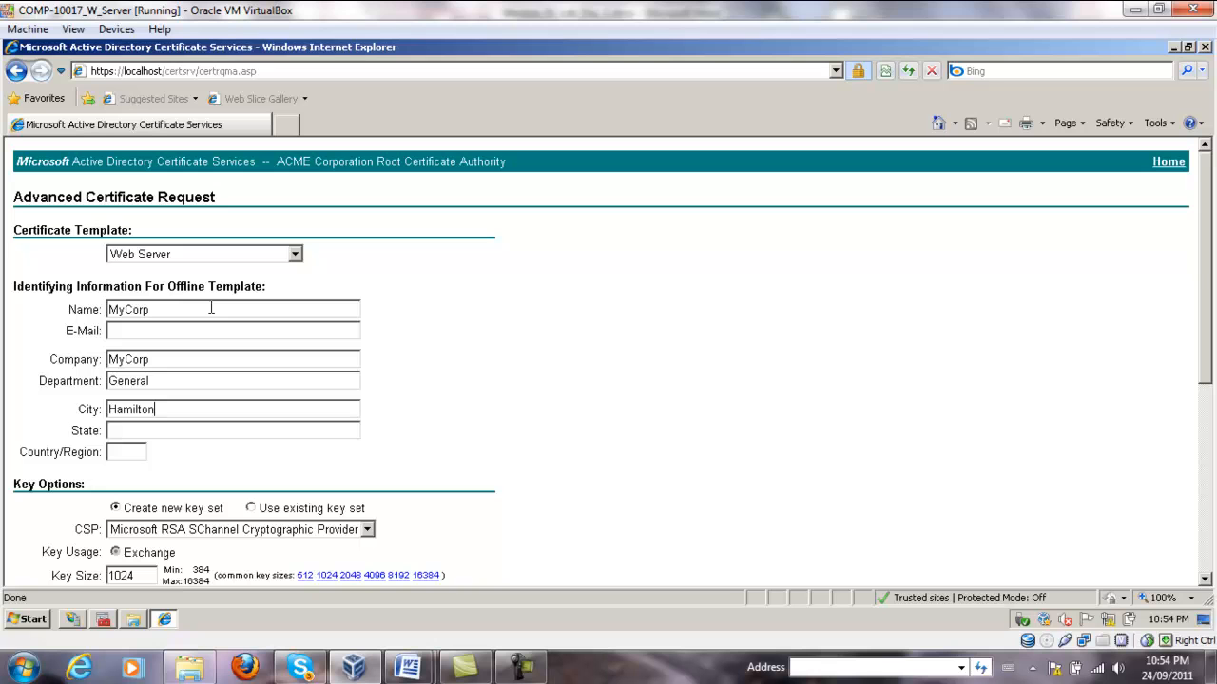
text(ON)
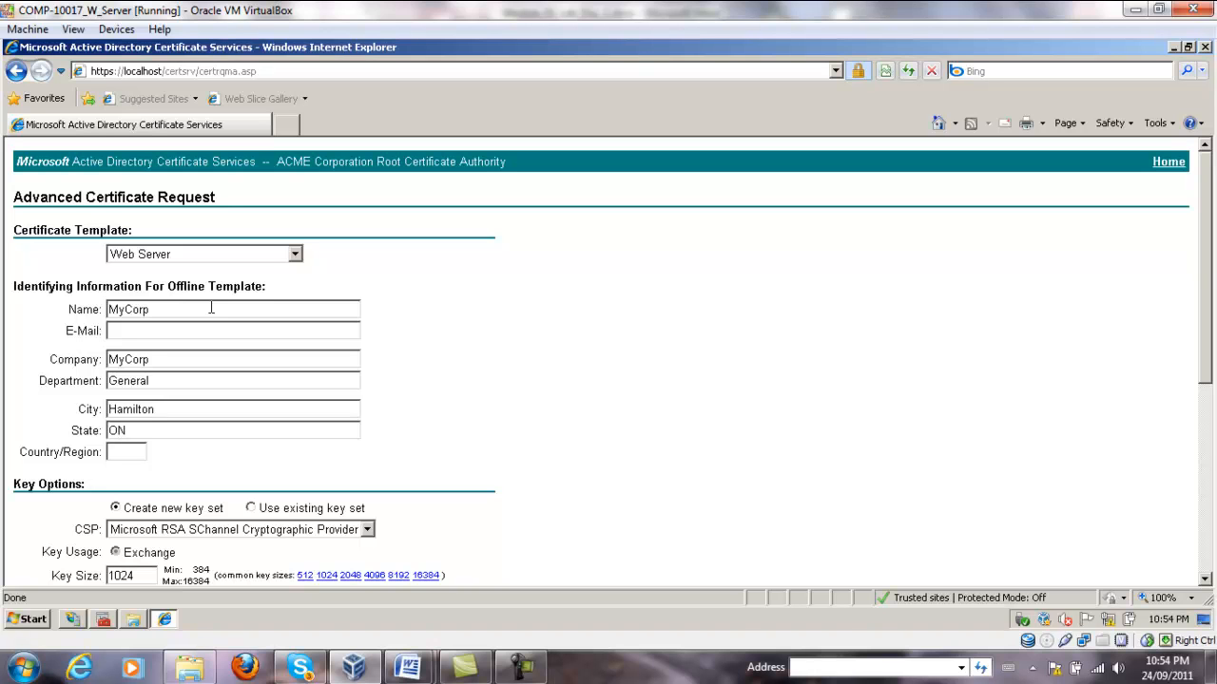
Set key size 2048 and enable strong private key protection under Key Options.
scroll(down, 3)
text(CA)
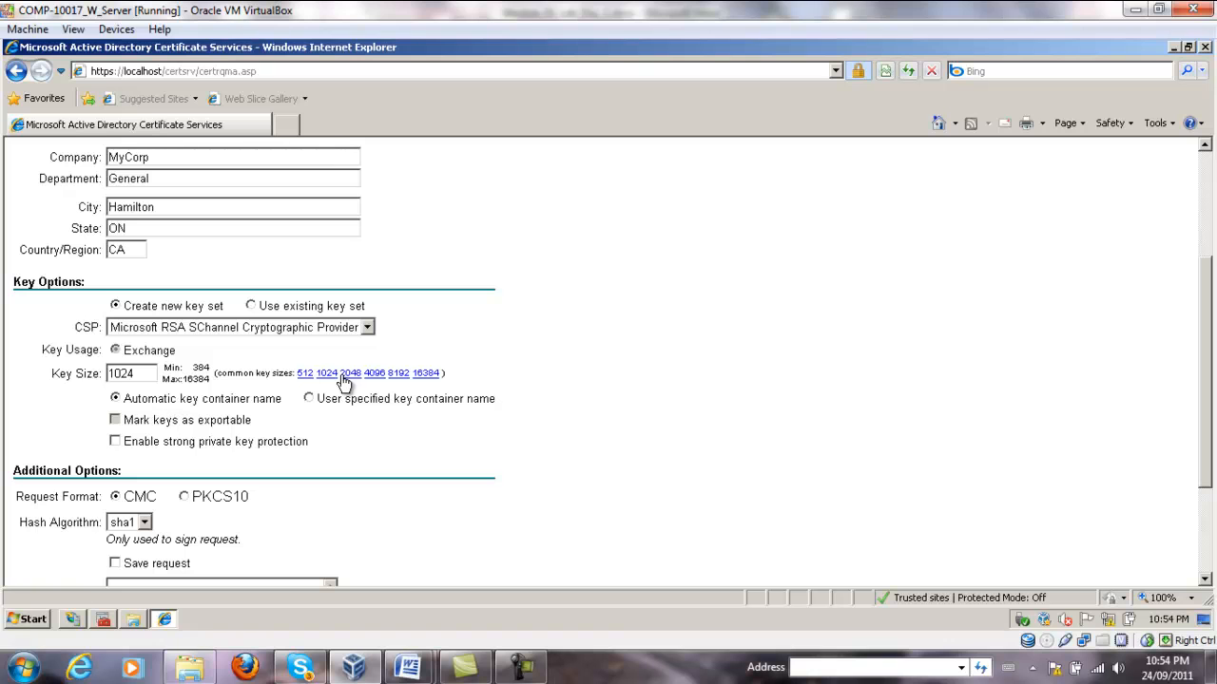
click(350, 373)
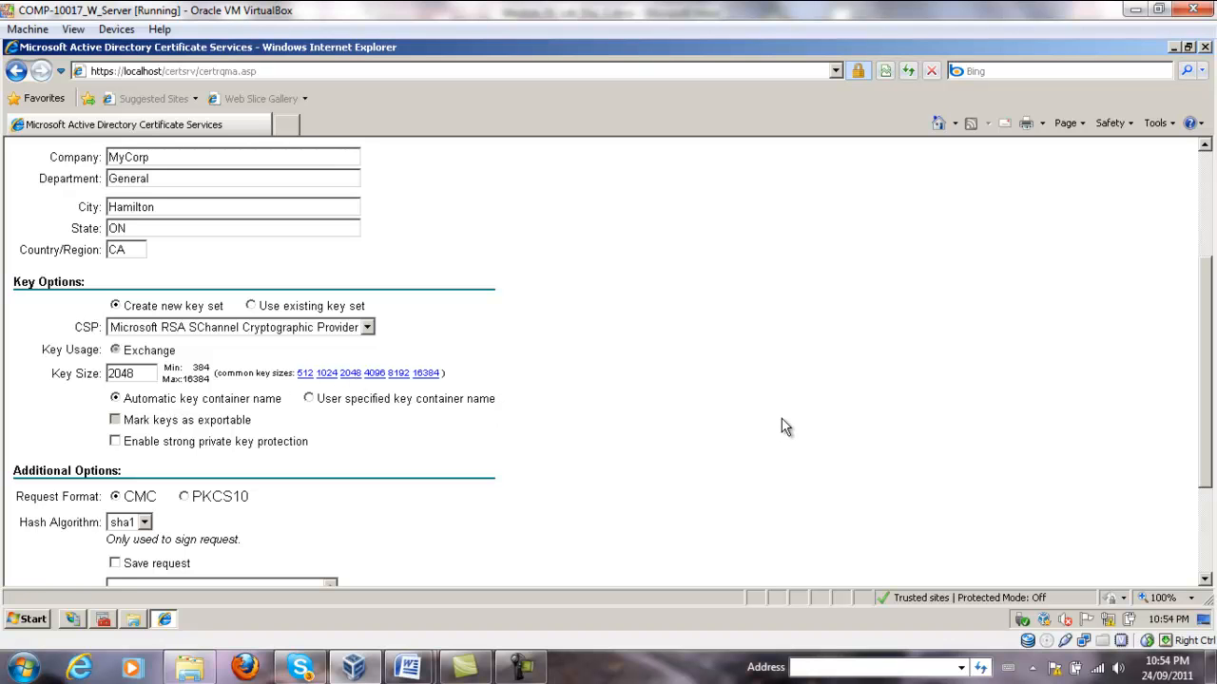
mouse_move(124, 332)
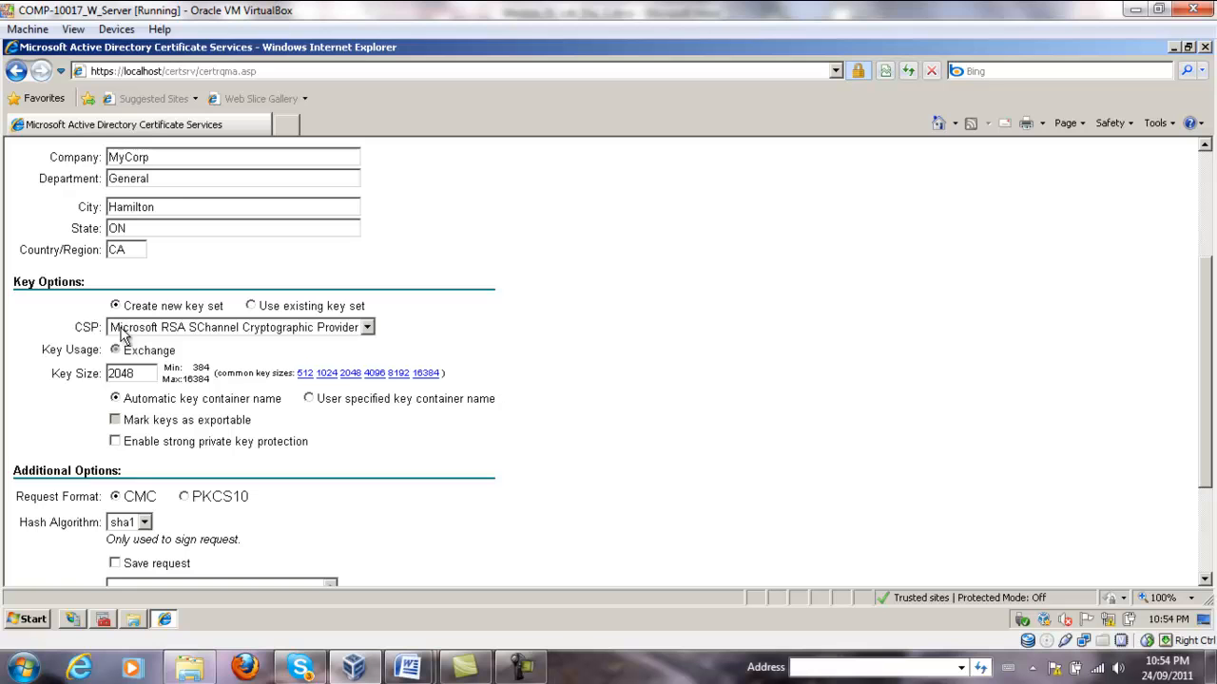
scroll(down, 3)
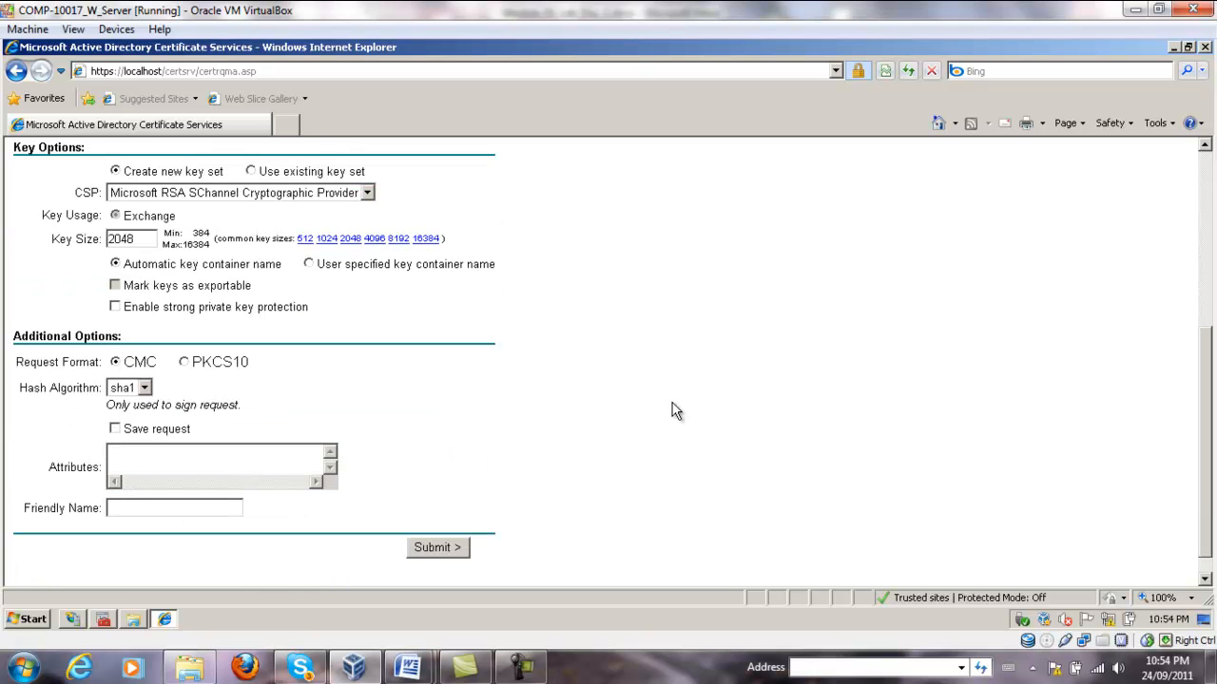
mouse_move(739, 312)
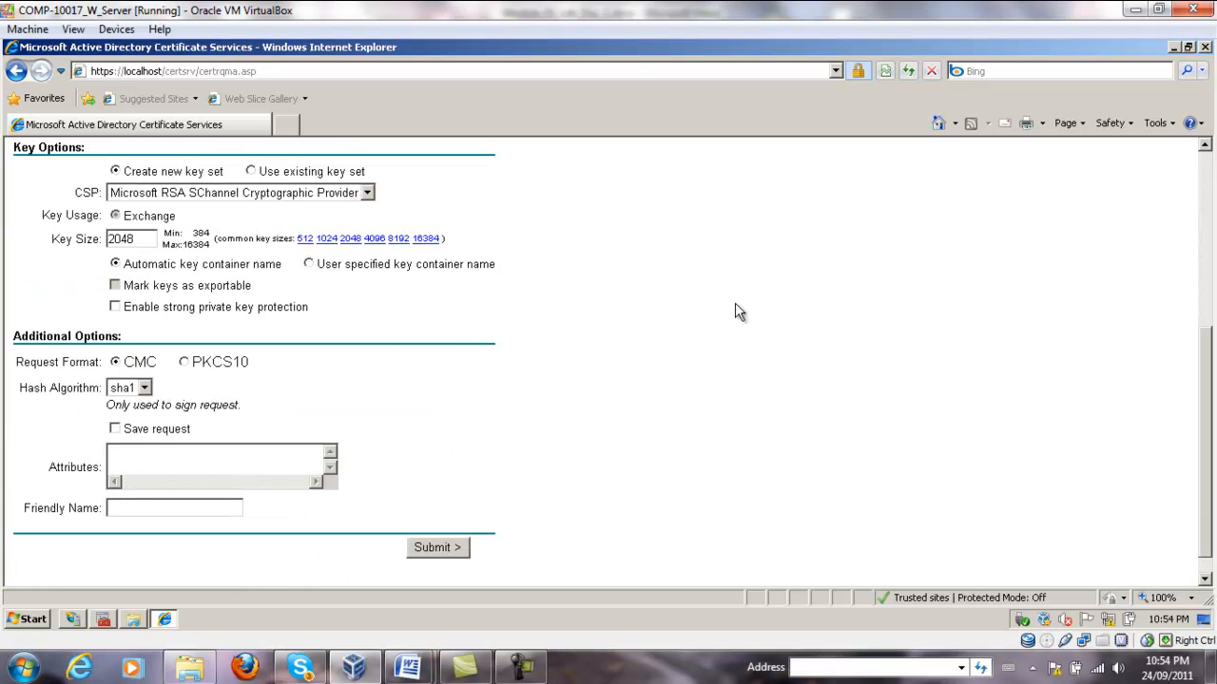
click(114, 306)
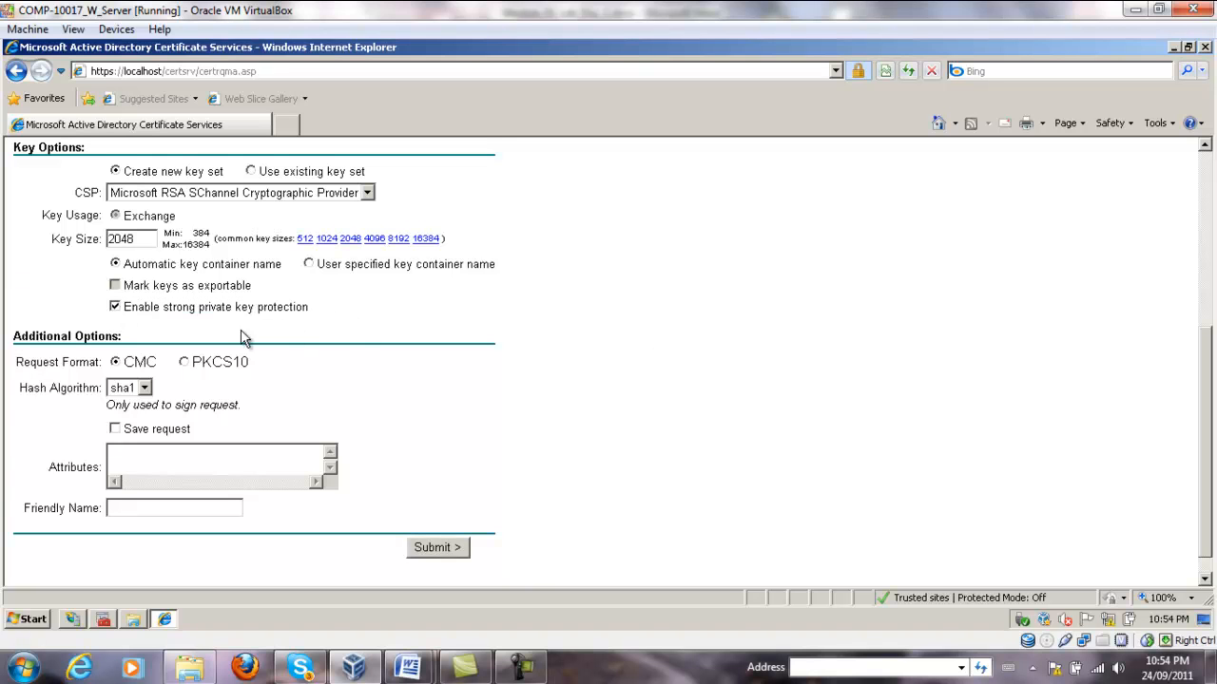
mouse_move(140, 392)
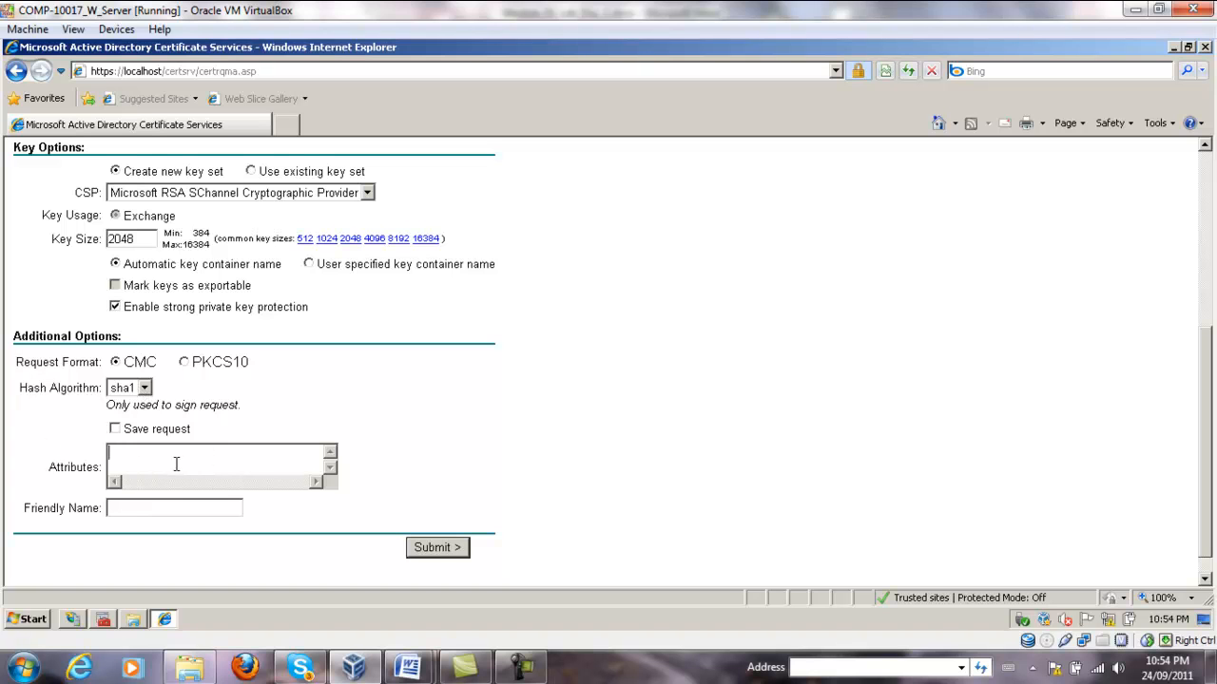
right_click(220, 464)
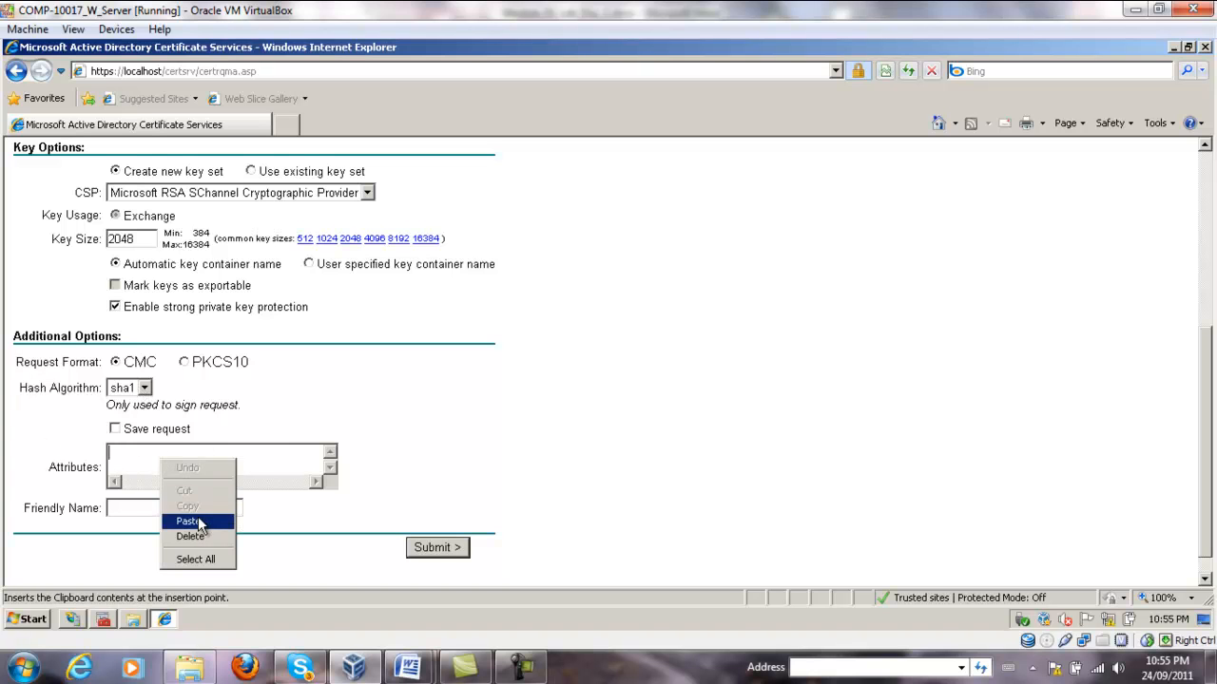
click(188, 521)
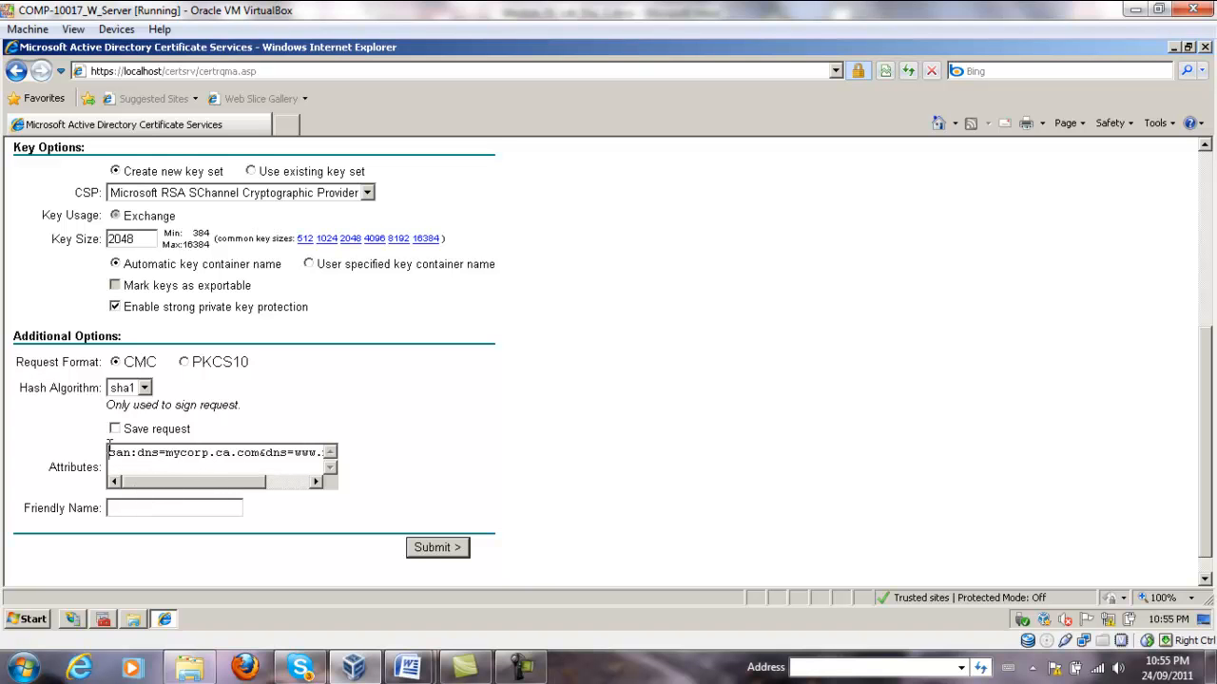
double_click(124, 453)
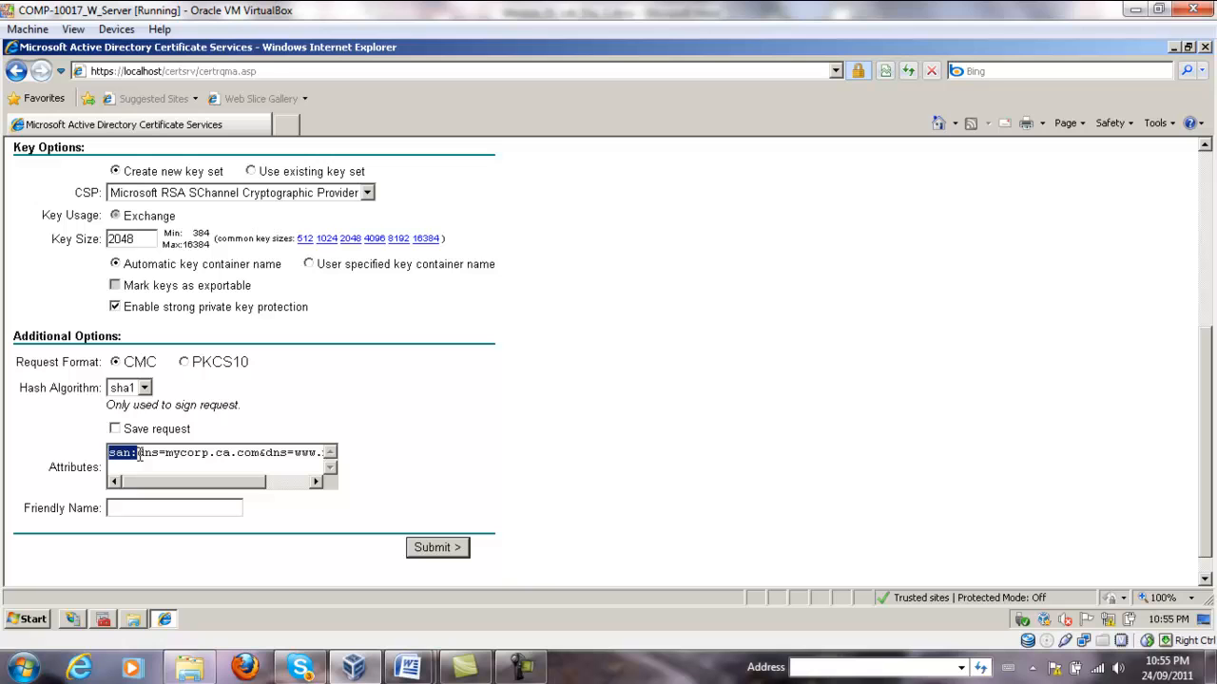
click(156, 452)
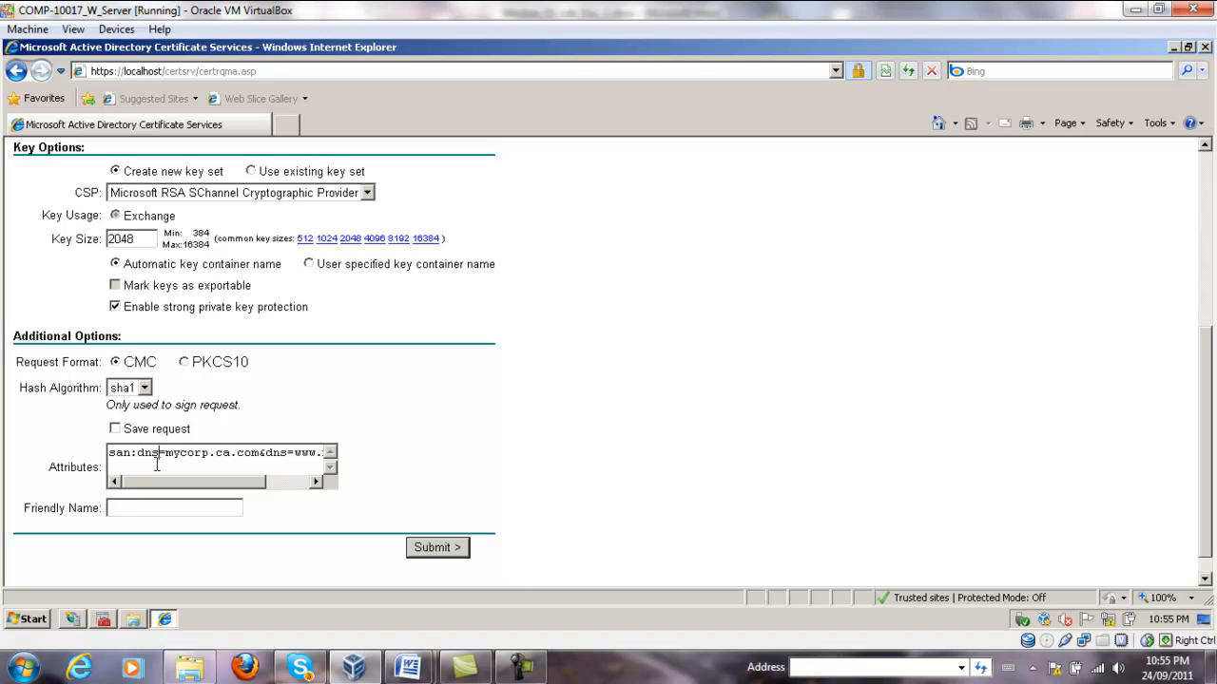
double_click(118, 453)
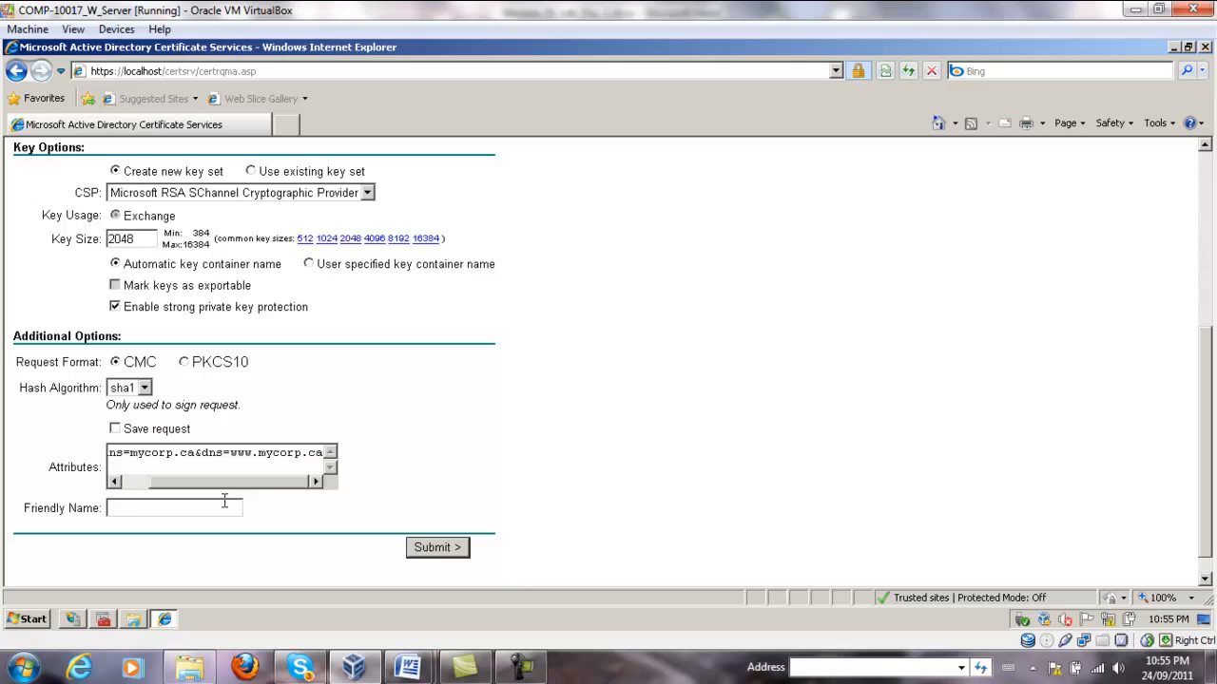
Give the request friendly name 'MyCorp 2' and submit it.
text(My)
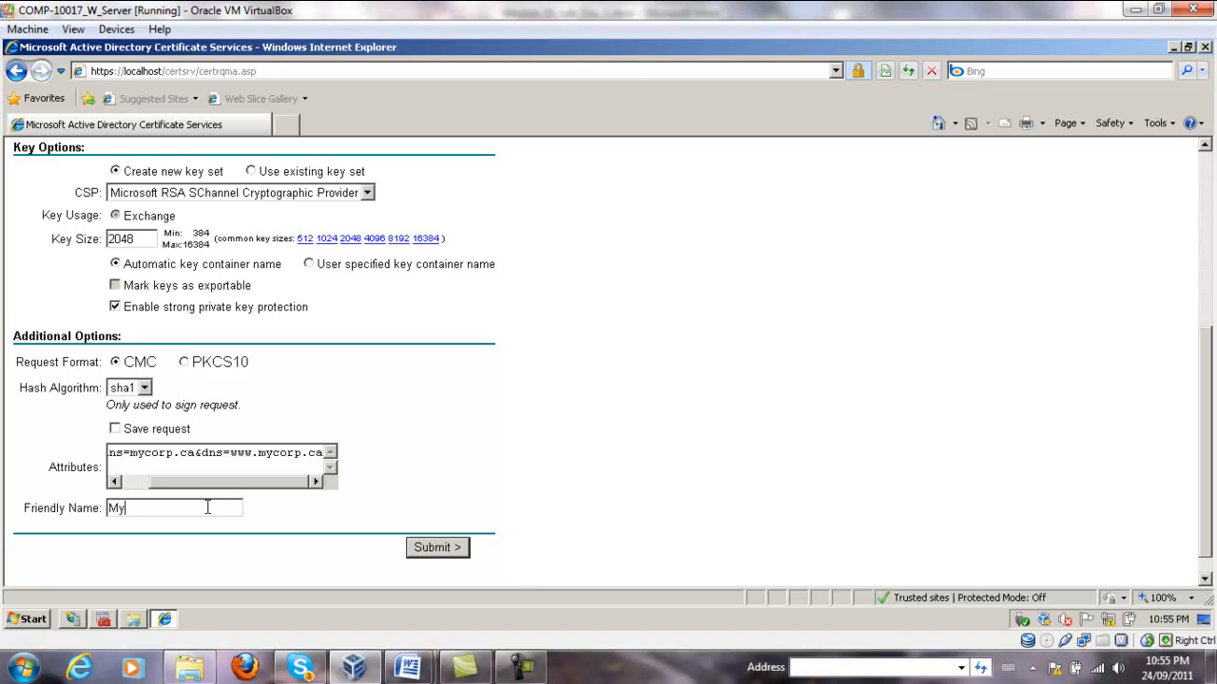
text(Corp)
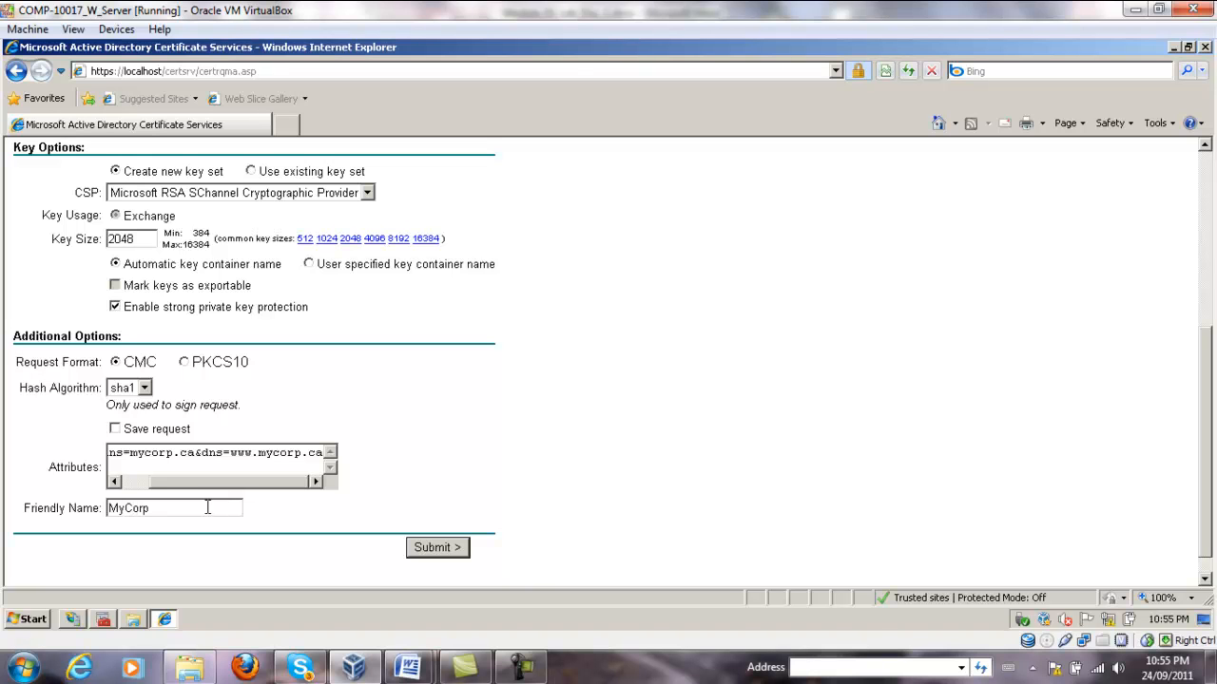
text(2)
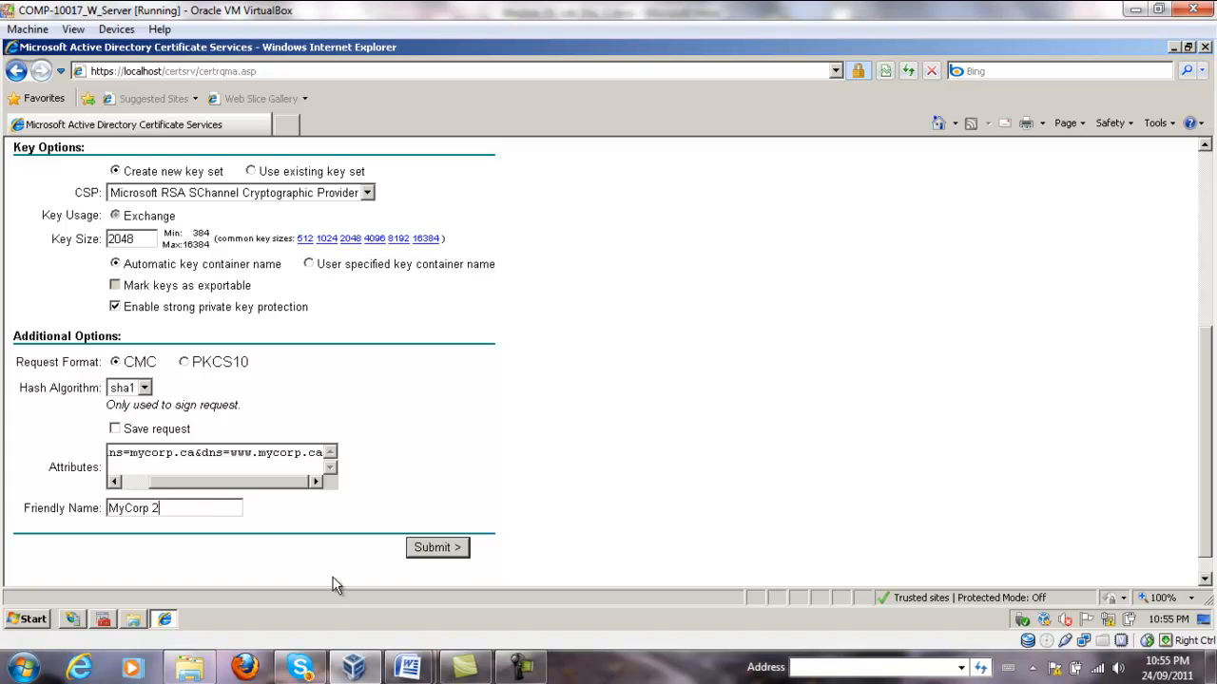
click(437, 548)
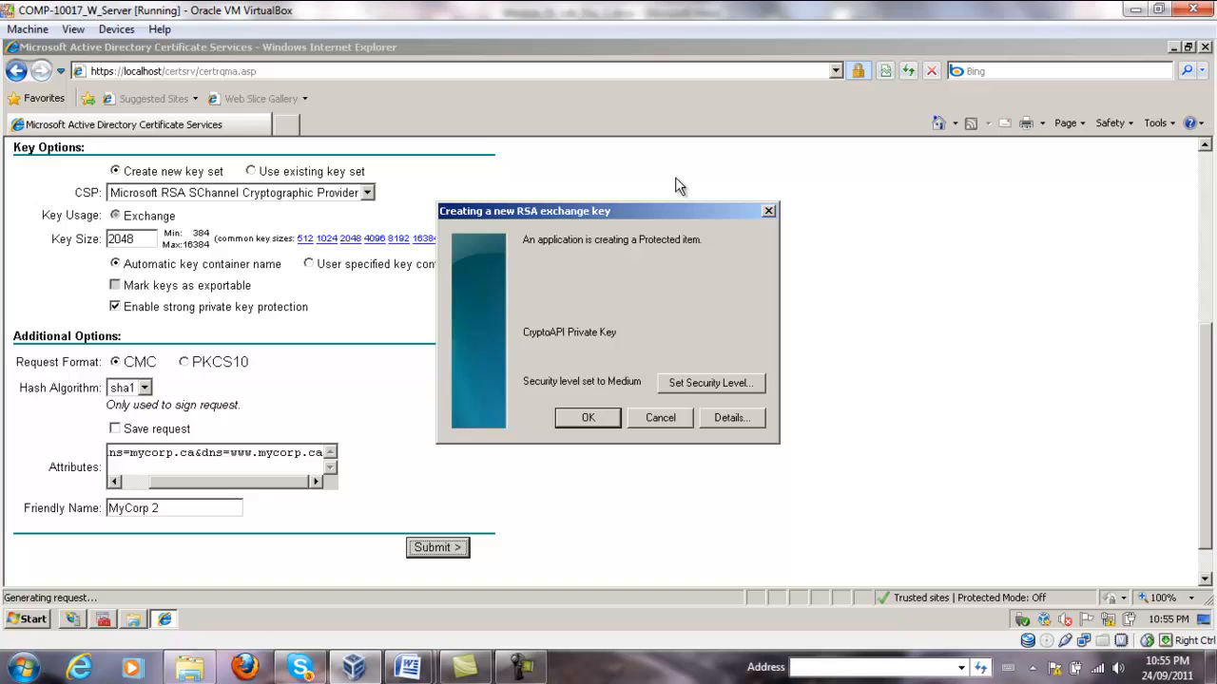
mouse_move(460, 228)
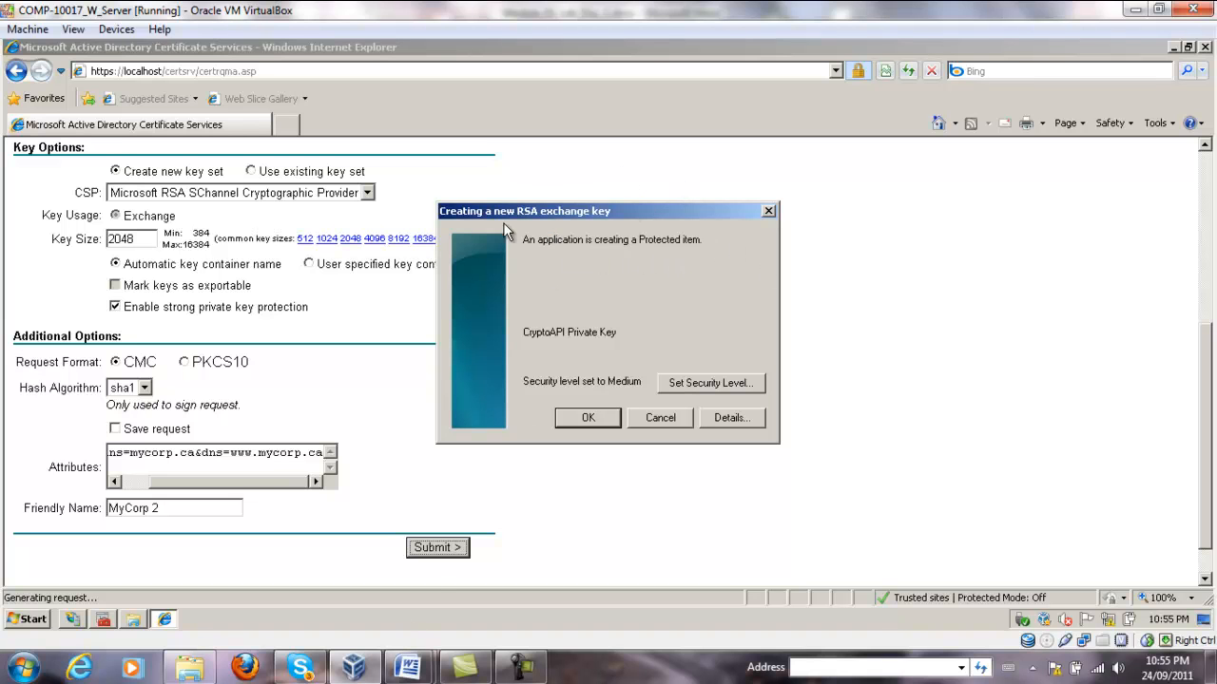
mouse_move(766, 415)
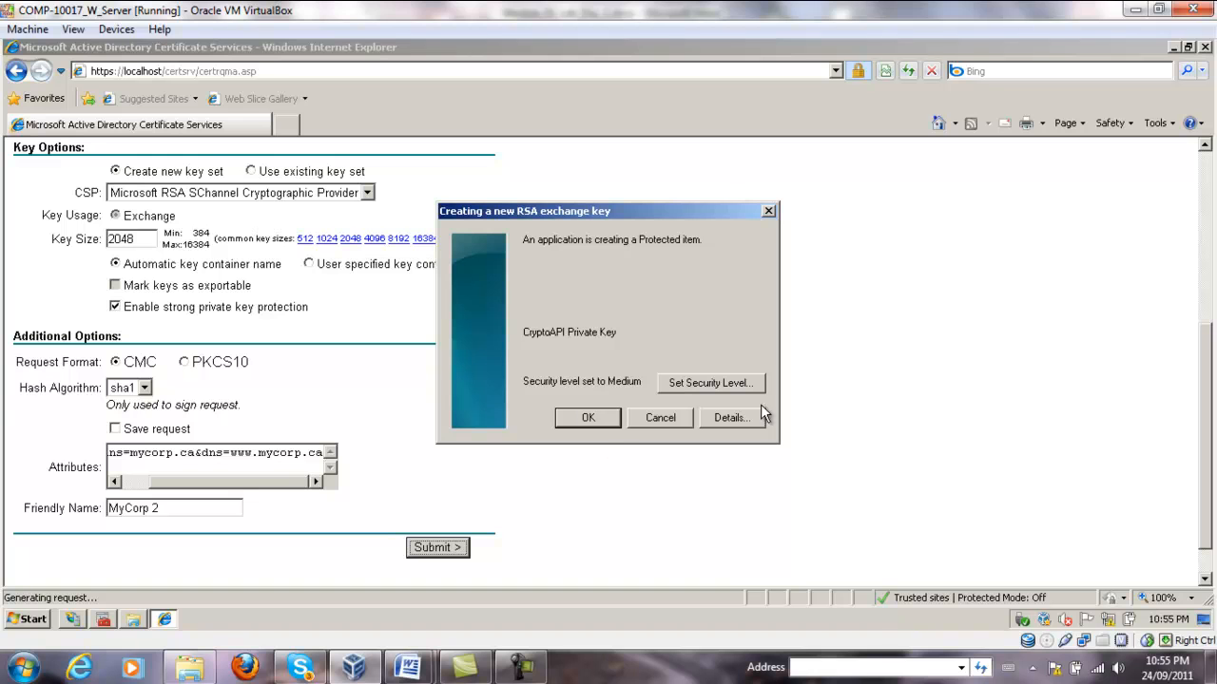
Accept the protected private key prompts and install the issued certificate.
click(587, 418)
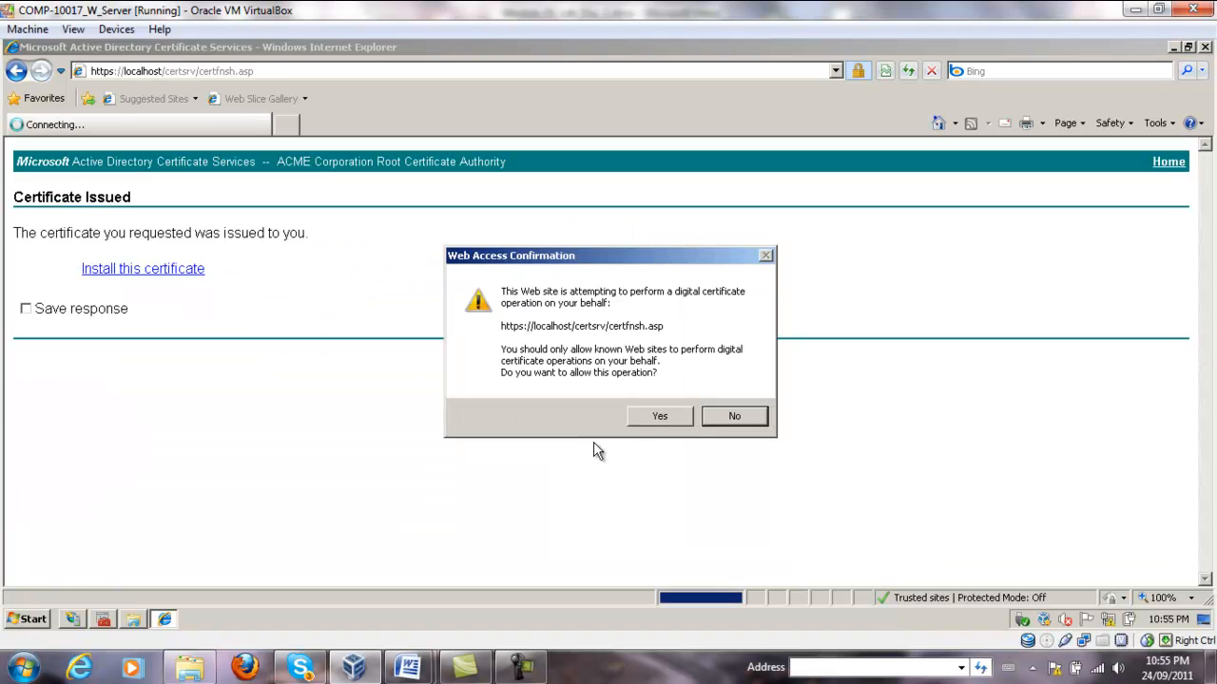
click(659, 414)
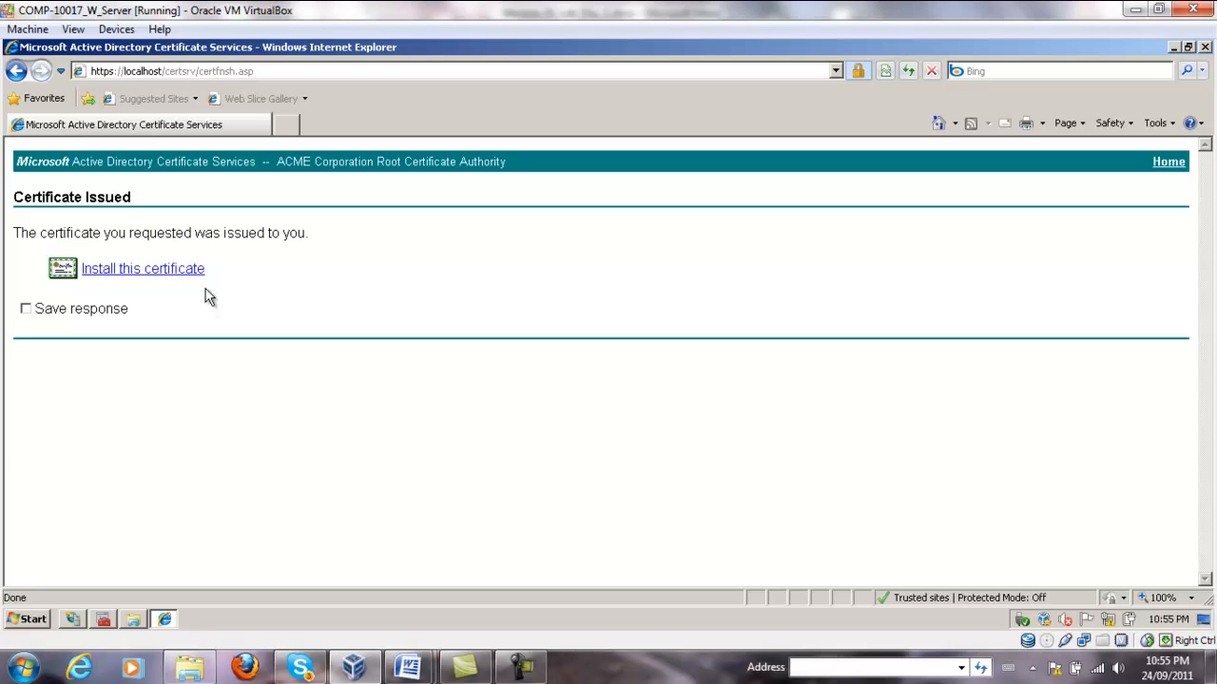
click(143, 268)
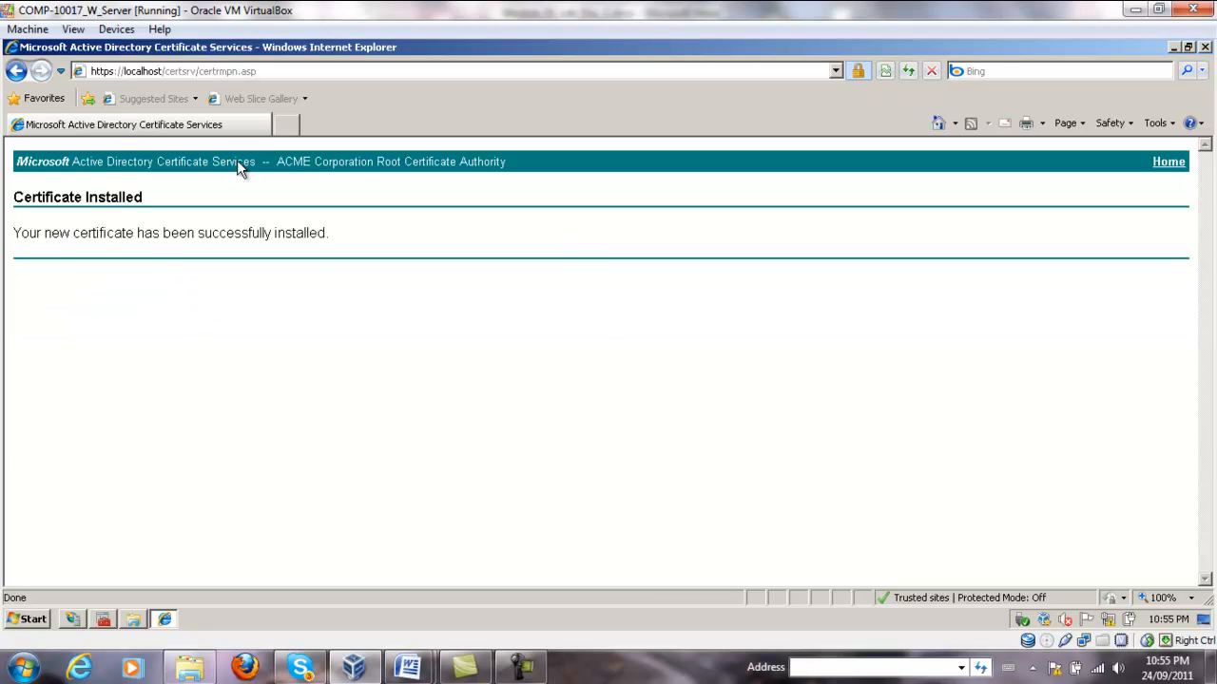
mouse_move(475, 505)
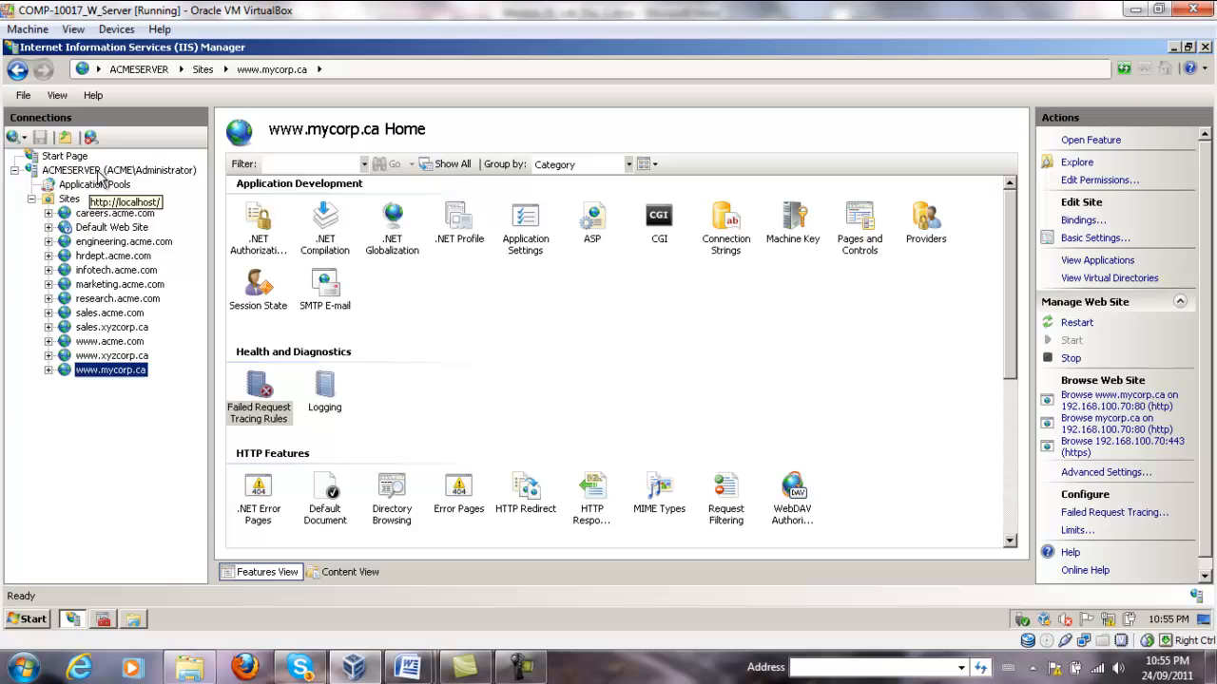
View ACMESERVER's Server Certificates list in IIS Manager, then return to the certificates console.
click(118, 171)
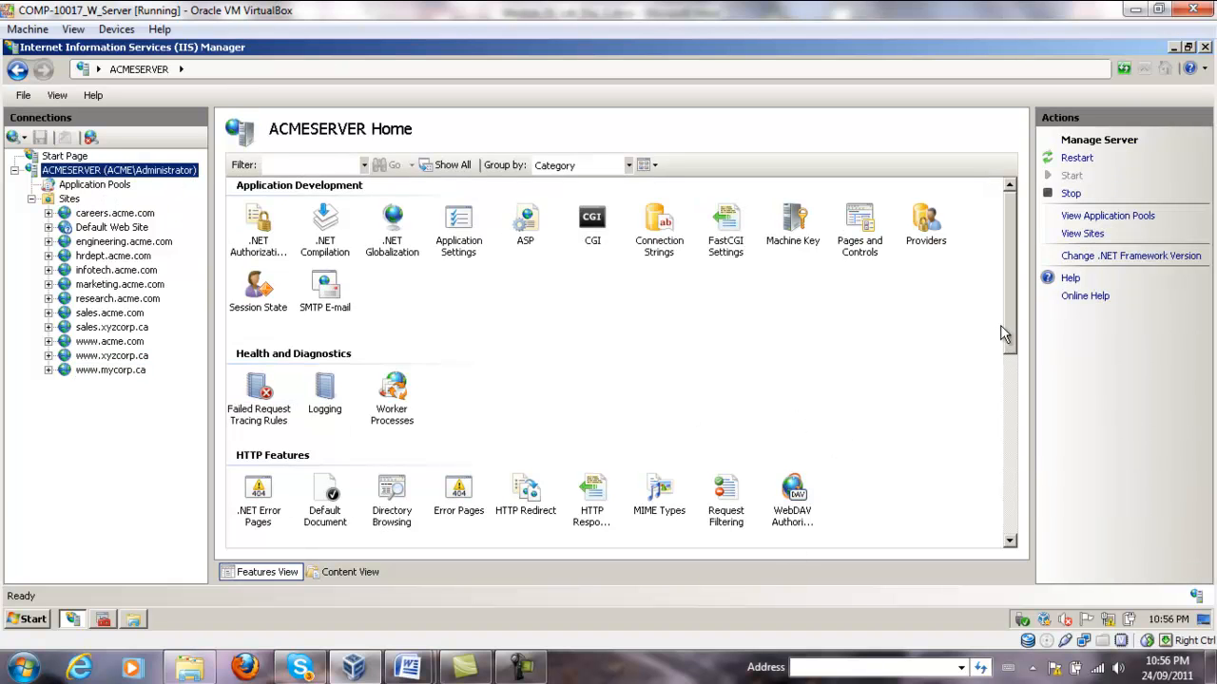
click(258, 228)
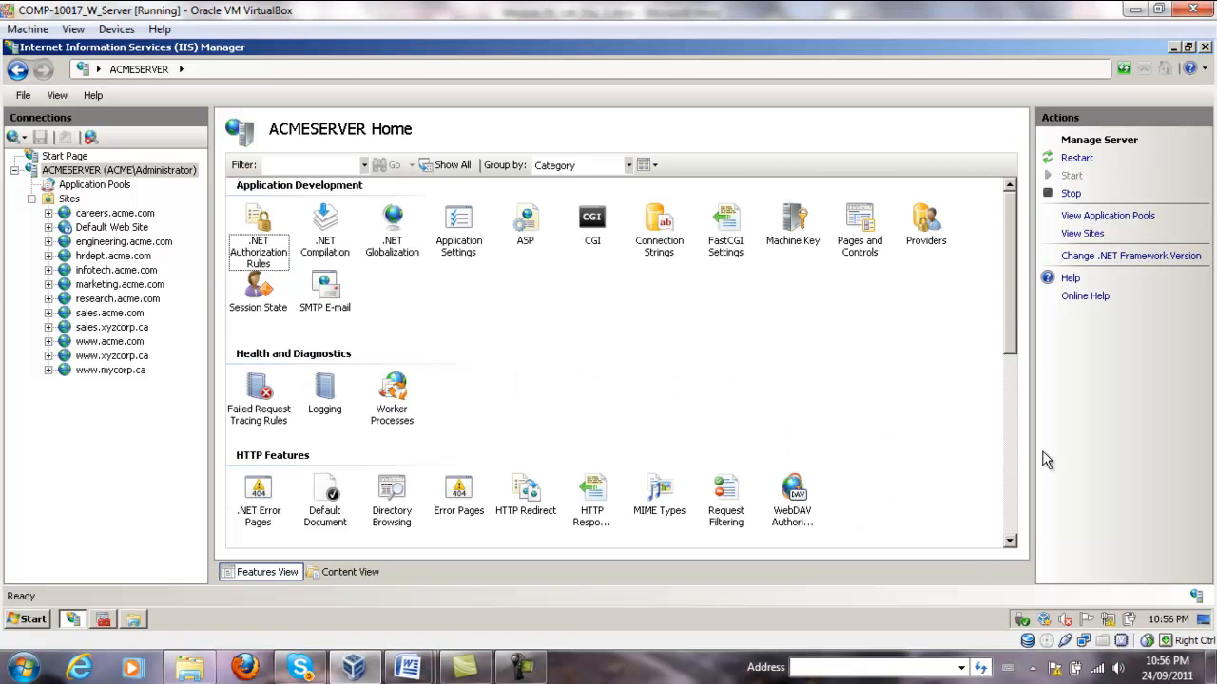
scroll(down, 3)
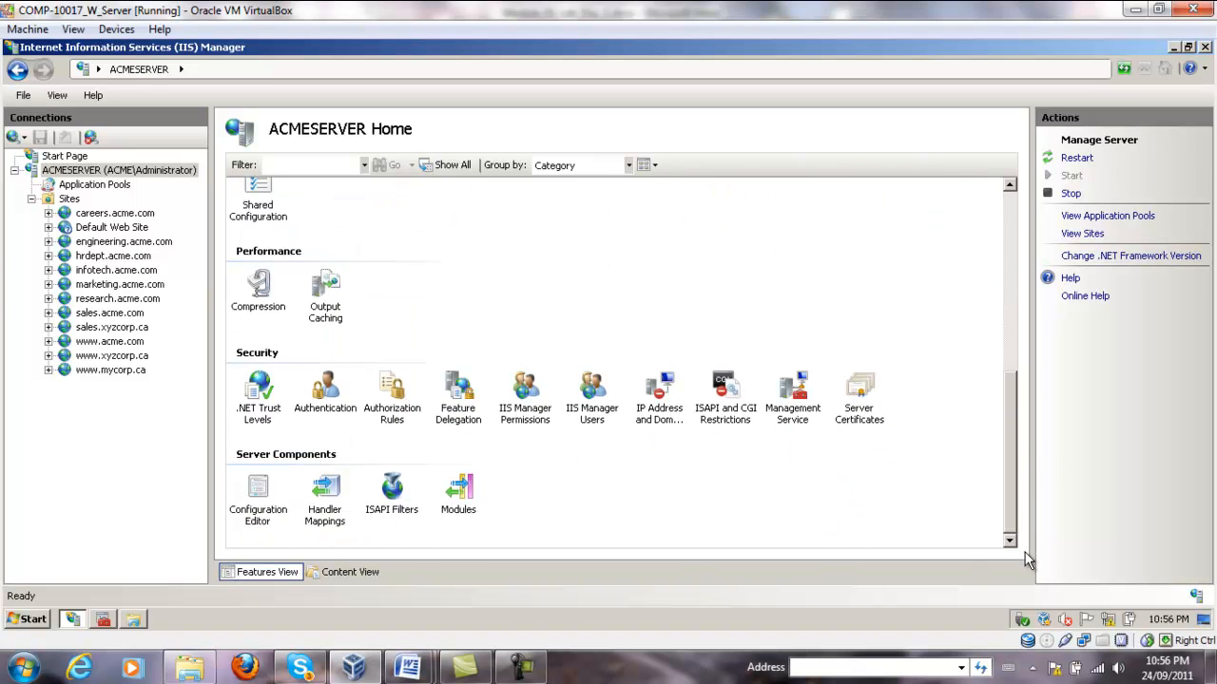
double_click(859, 384)
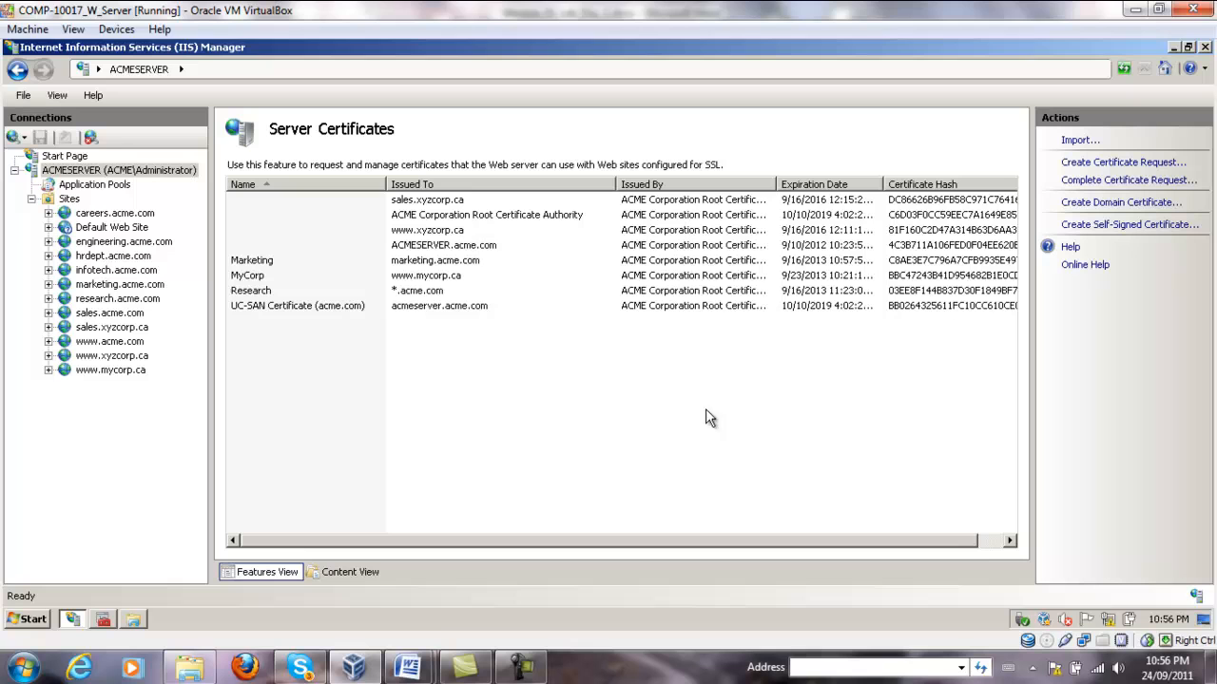
click(323, 199)
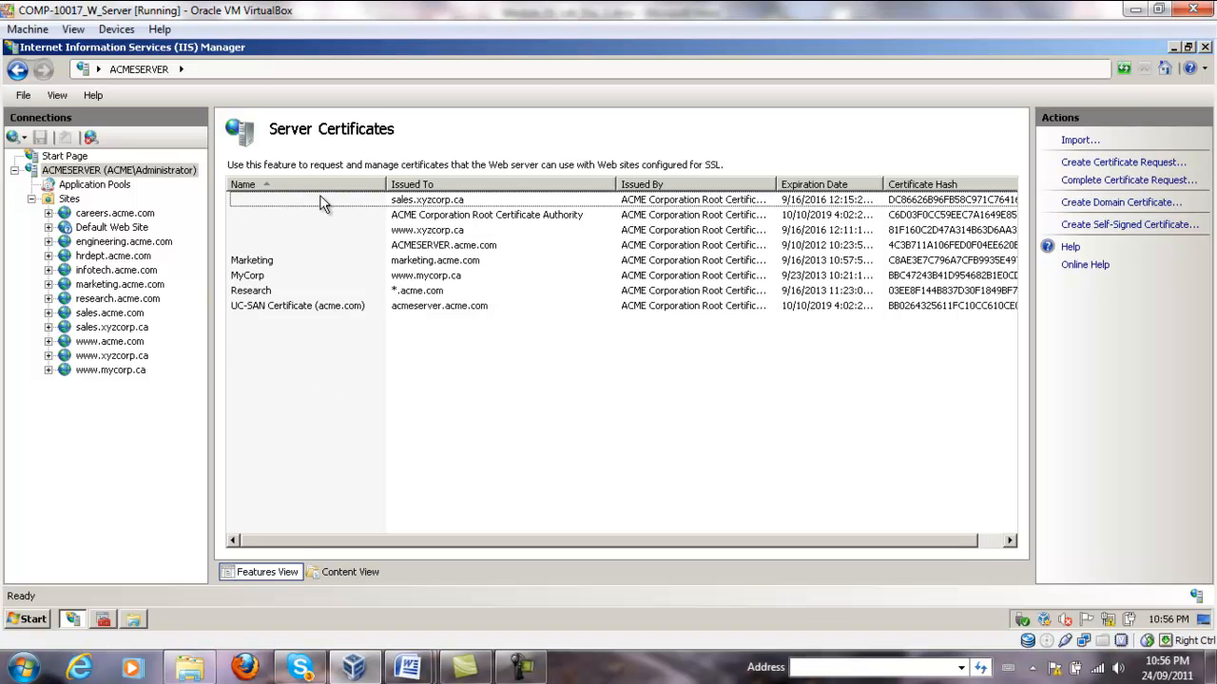
click(30, 197)
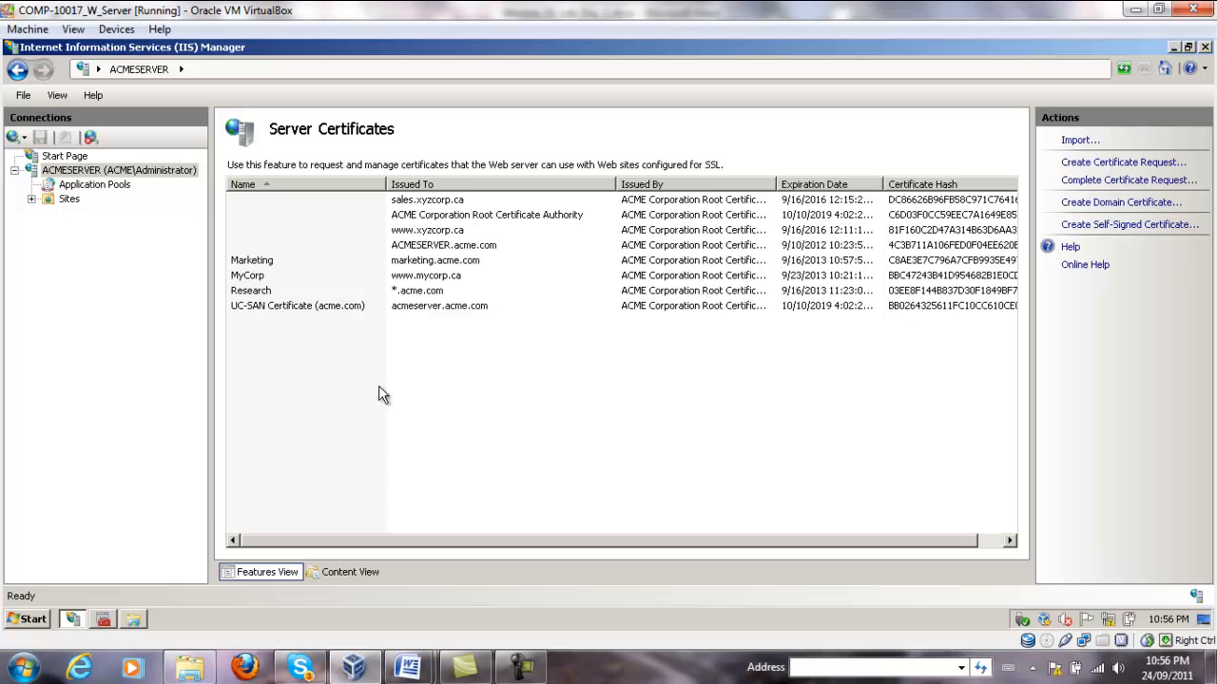
mouse_move(114, 627)
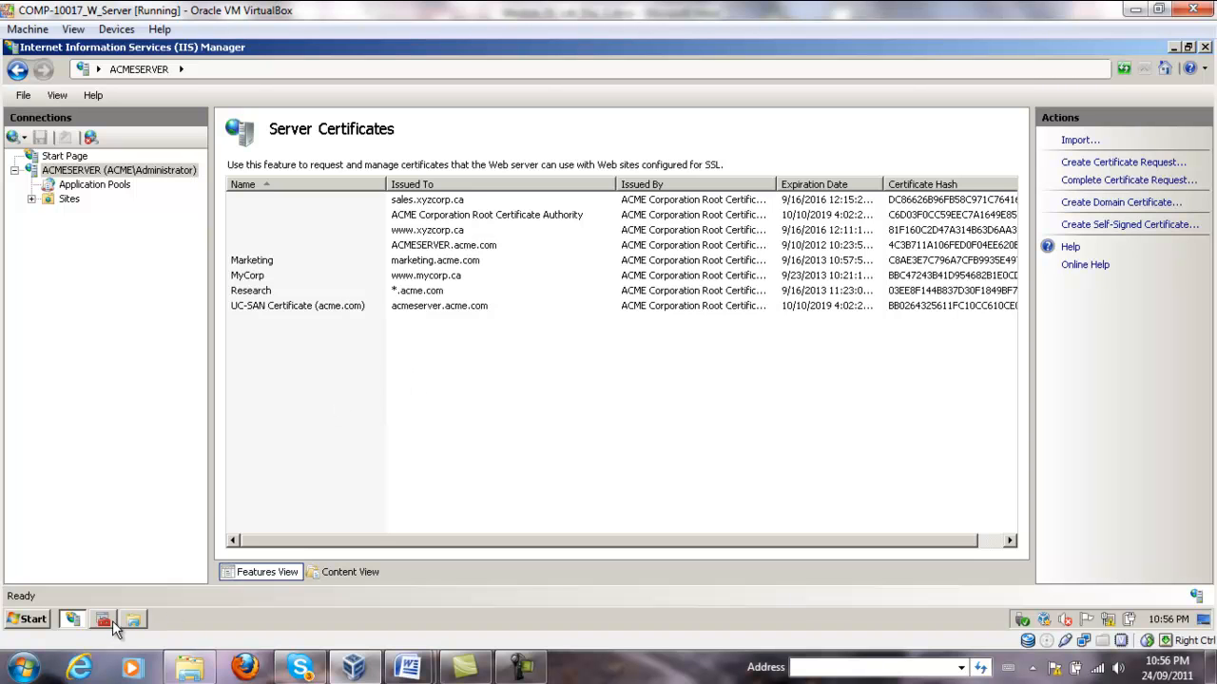
click(102, 619)
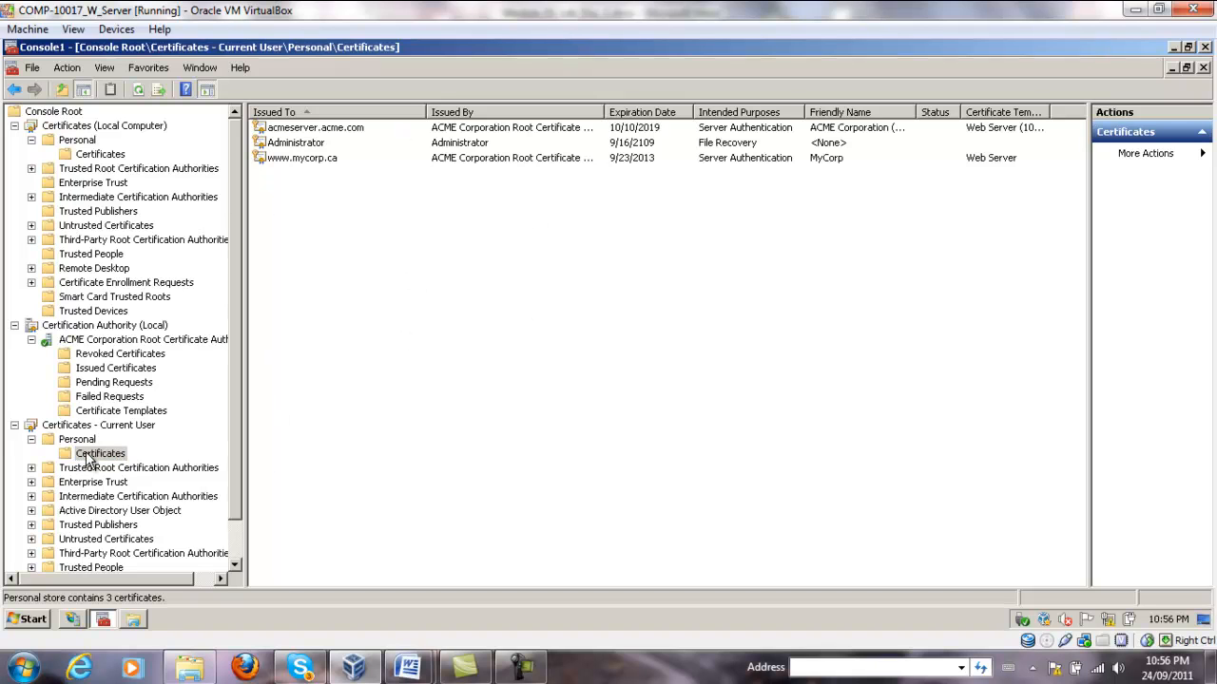
Browse back to Current User Personal certificates and bring up tasks for MyCorp 2.
click(99, 453)
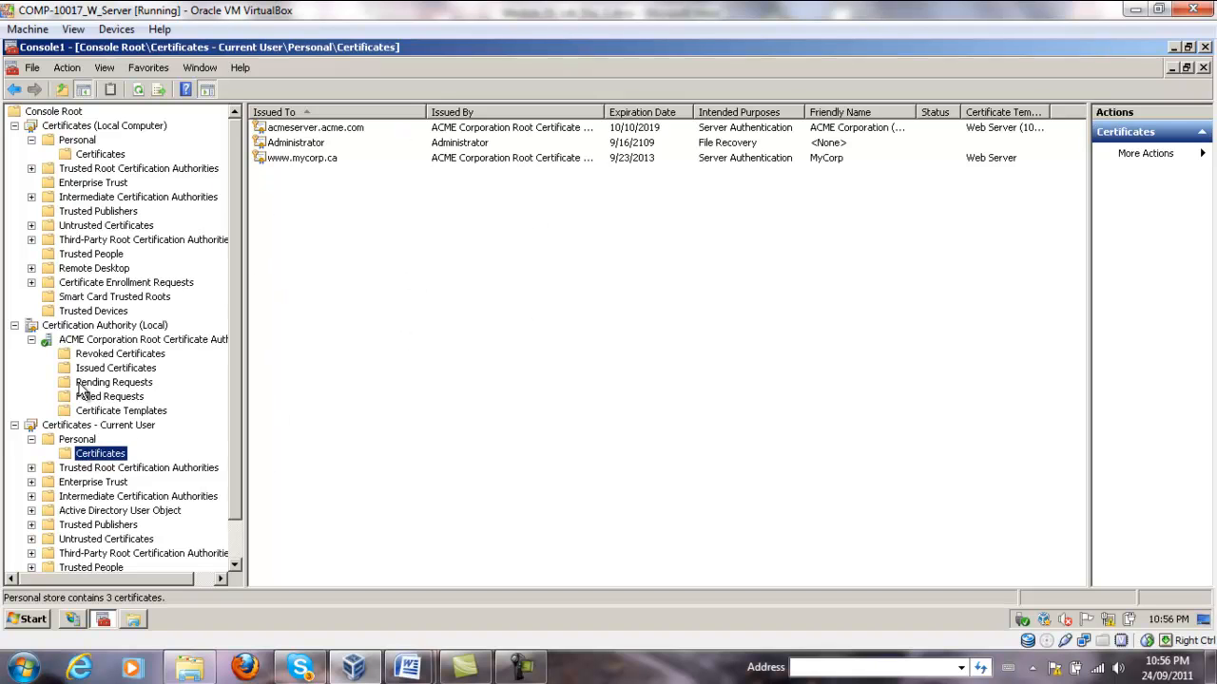
click(121, 411)
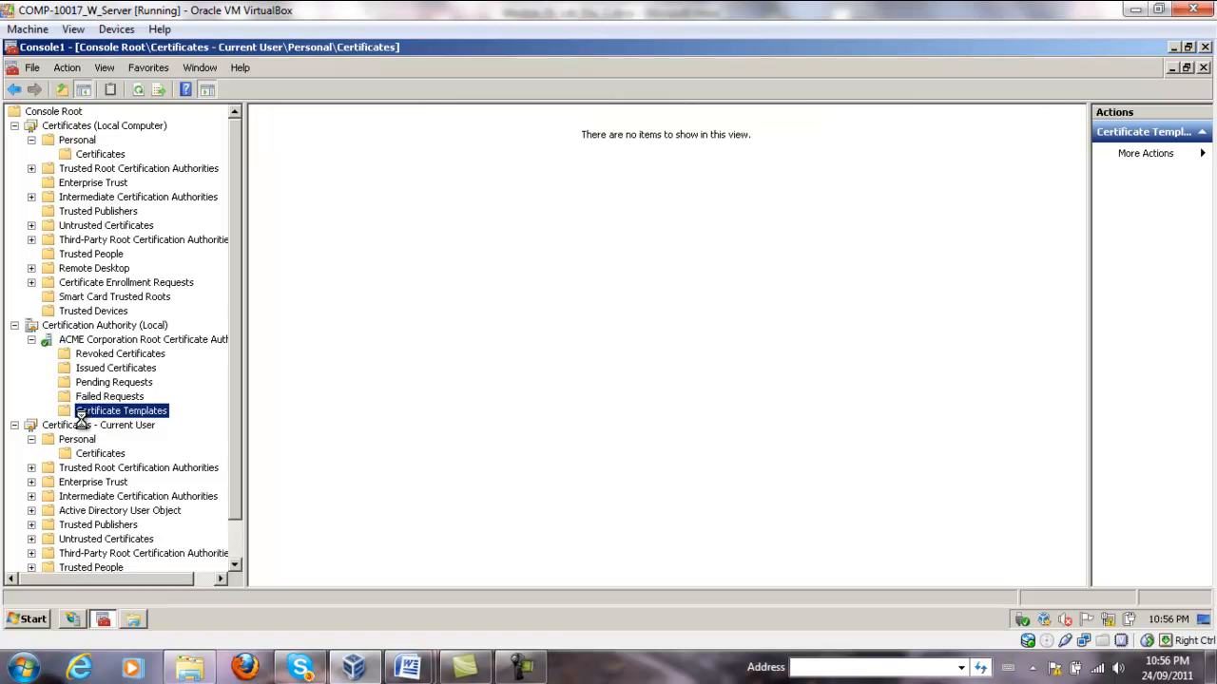
click(99, 426)
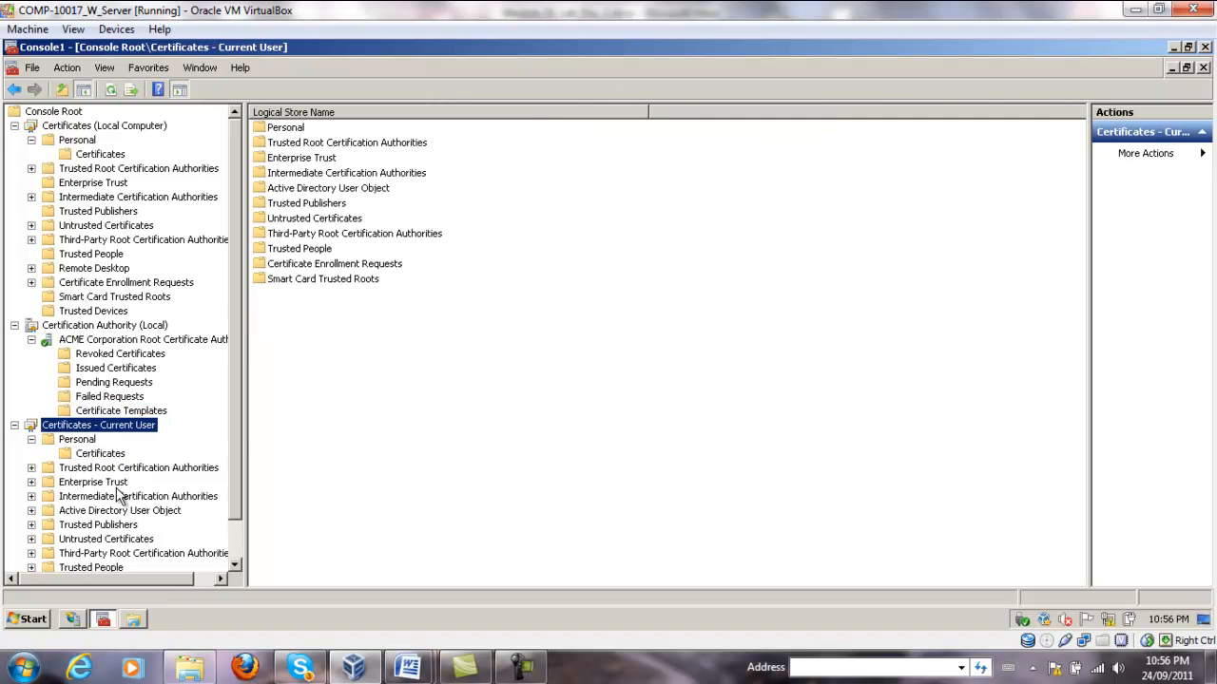
click(99, 452)
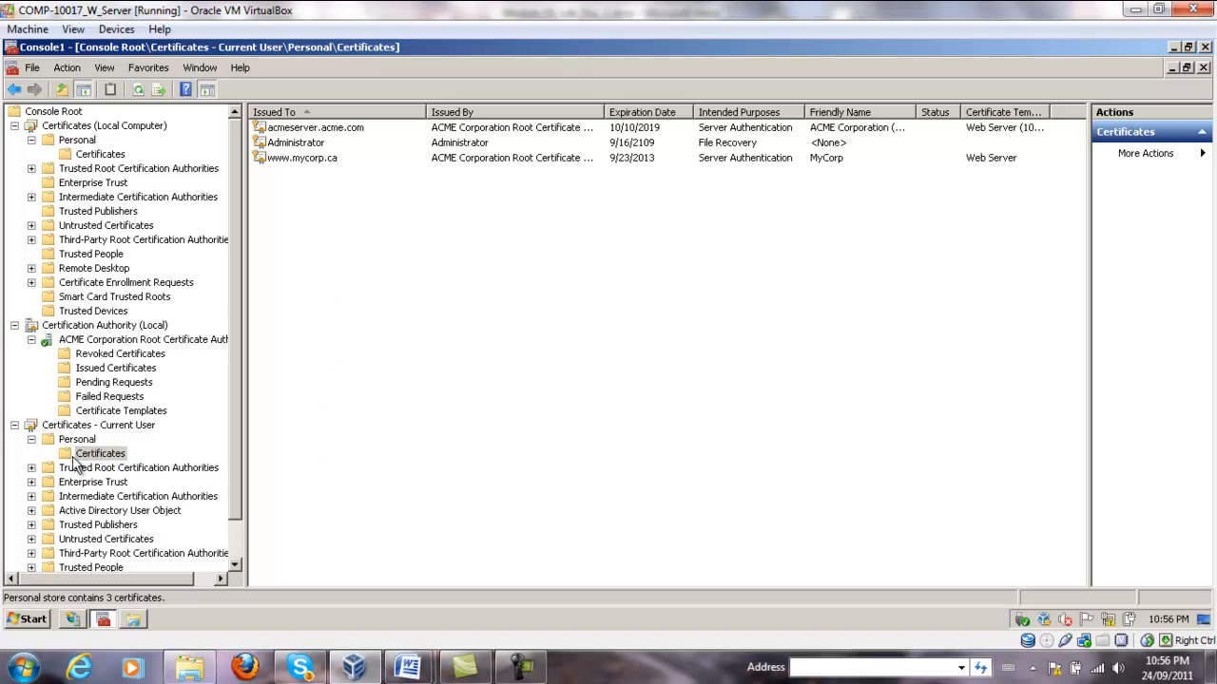
mouse_move(325, 409)
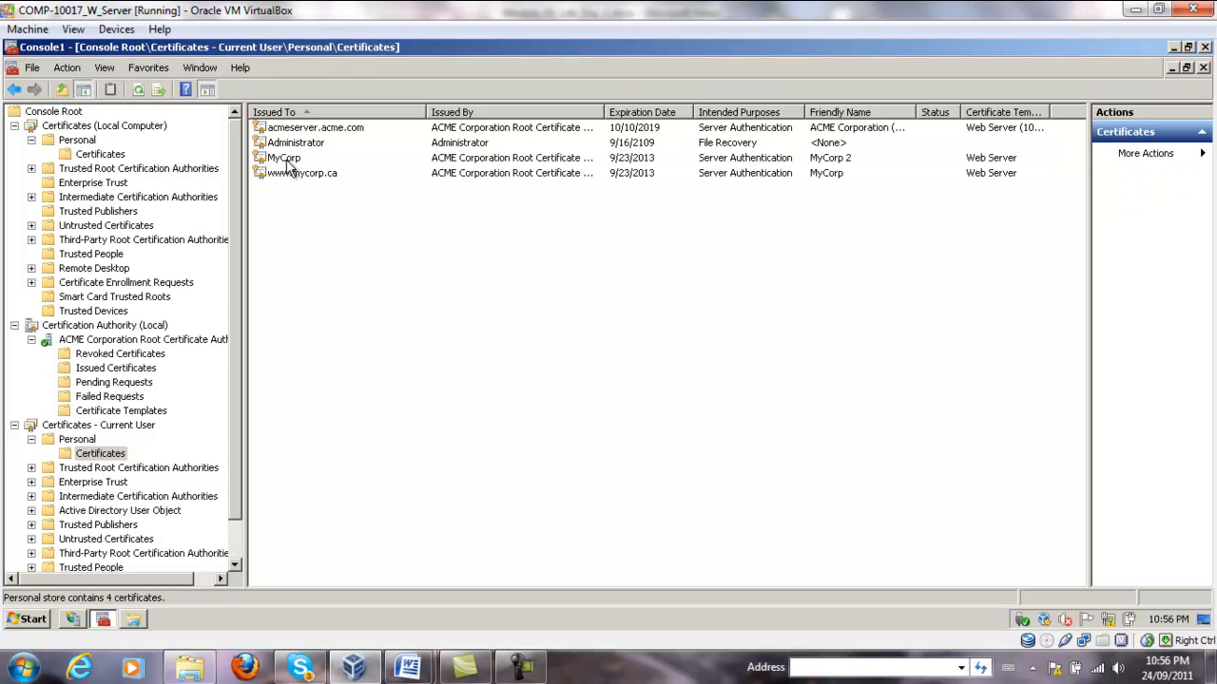
right_click(282, 158)
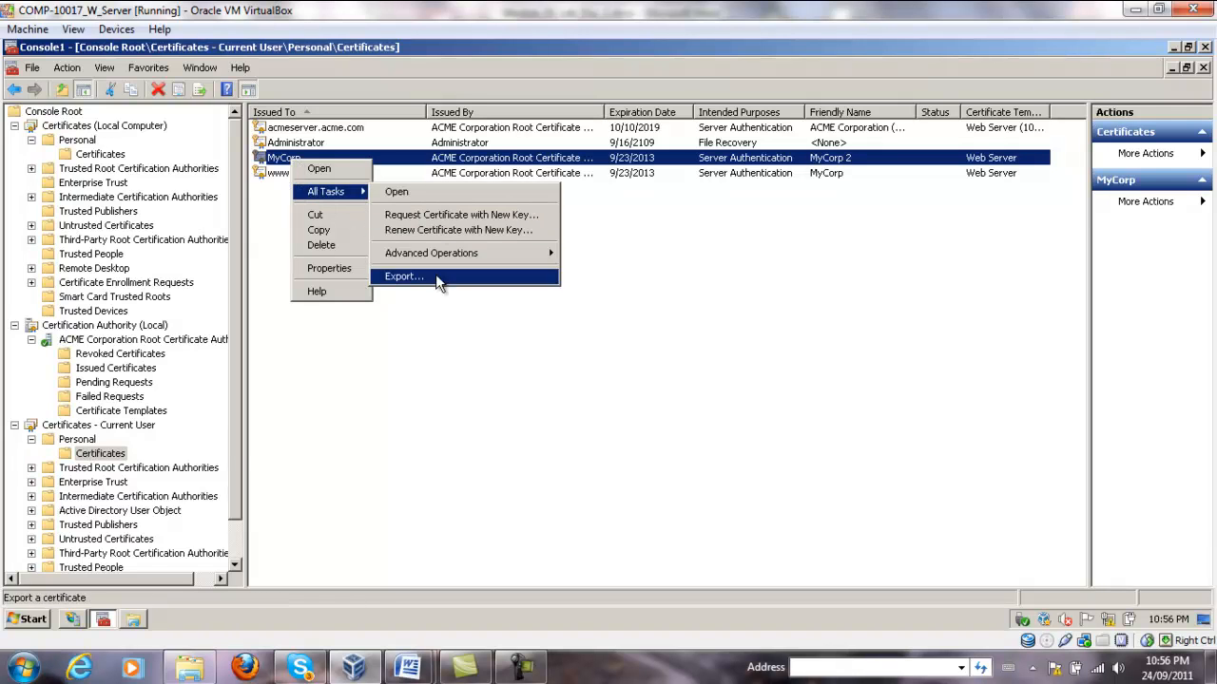
Export MyCorp 2 without the private key as Base-64 encoded X.509.
click(403, 276)
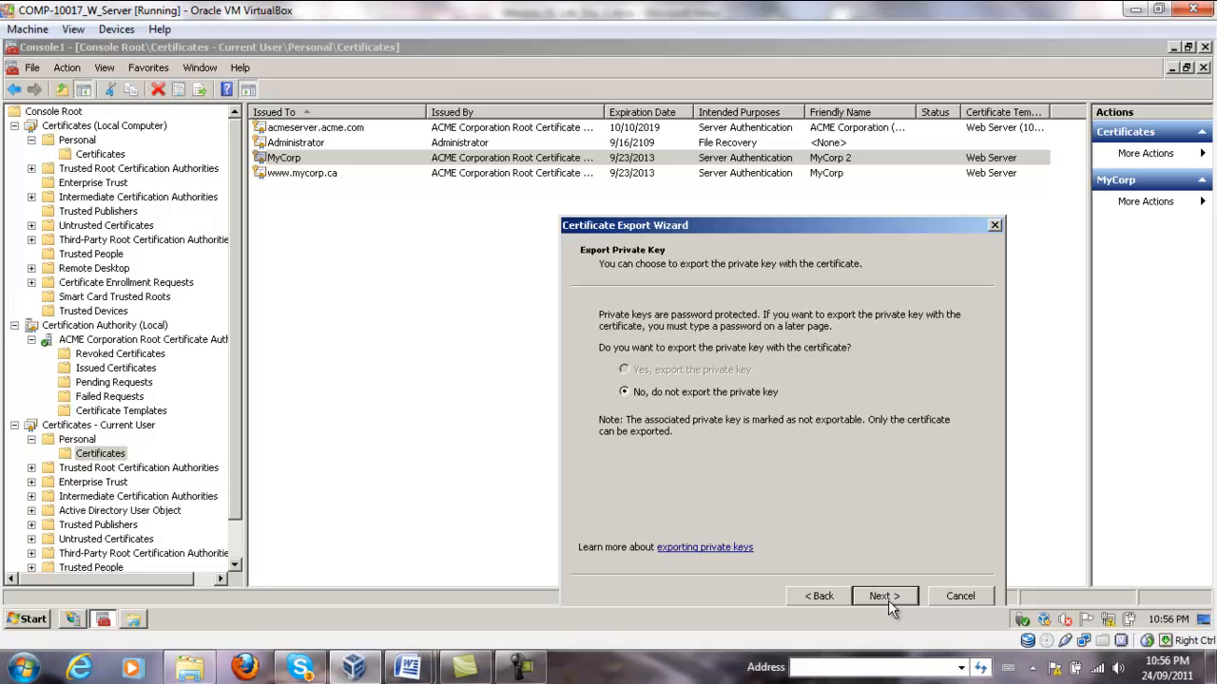
click(882, 597)
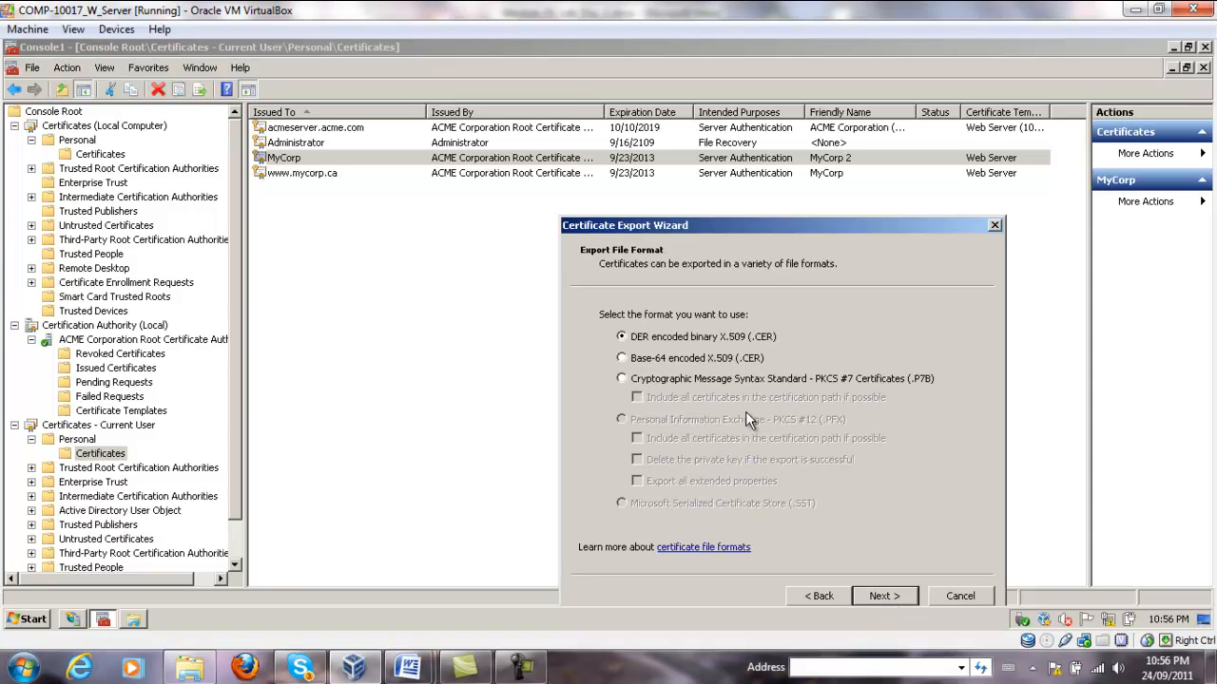
click(620, 357)
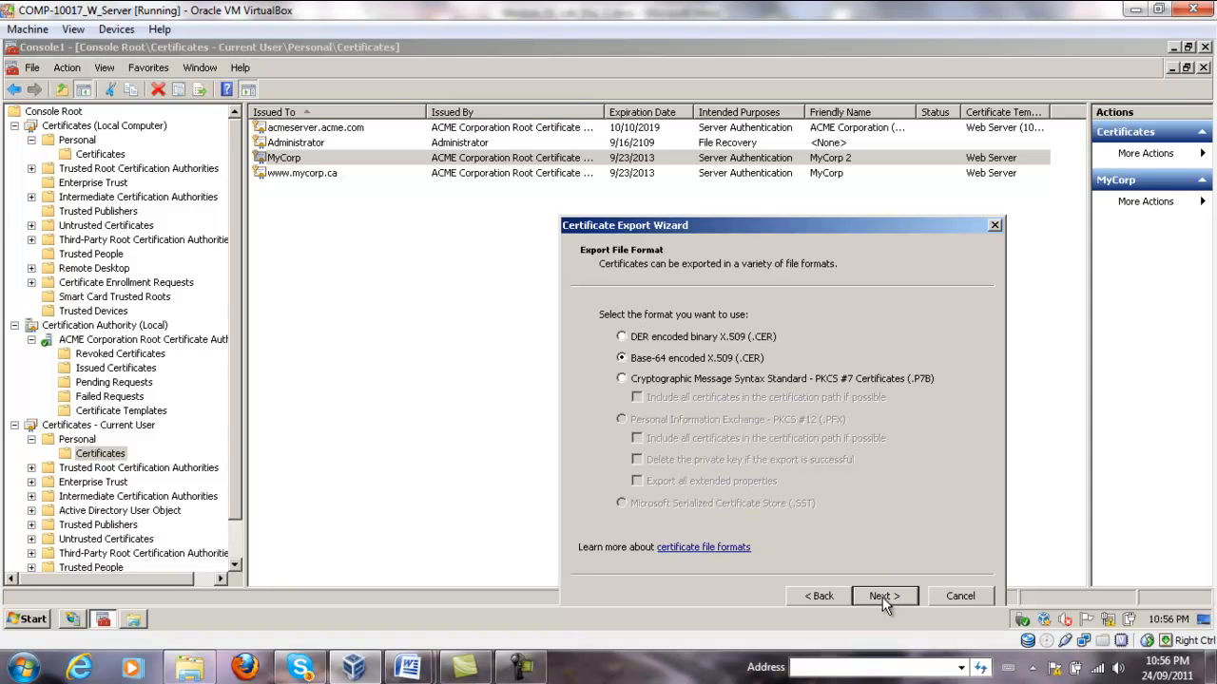
click(882, 597)
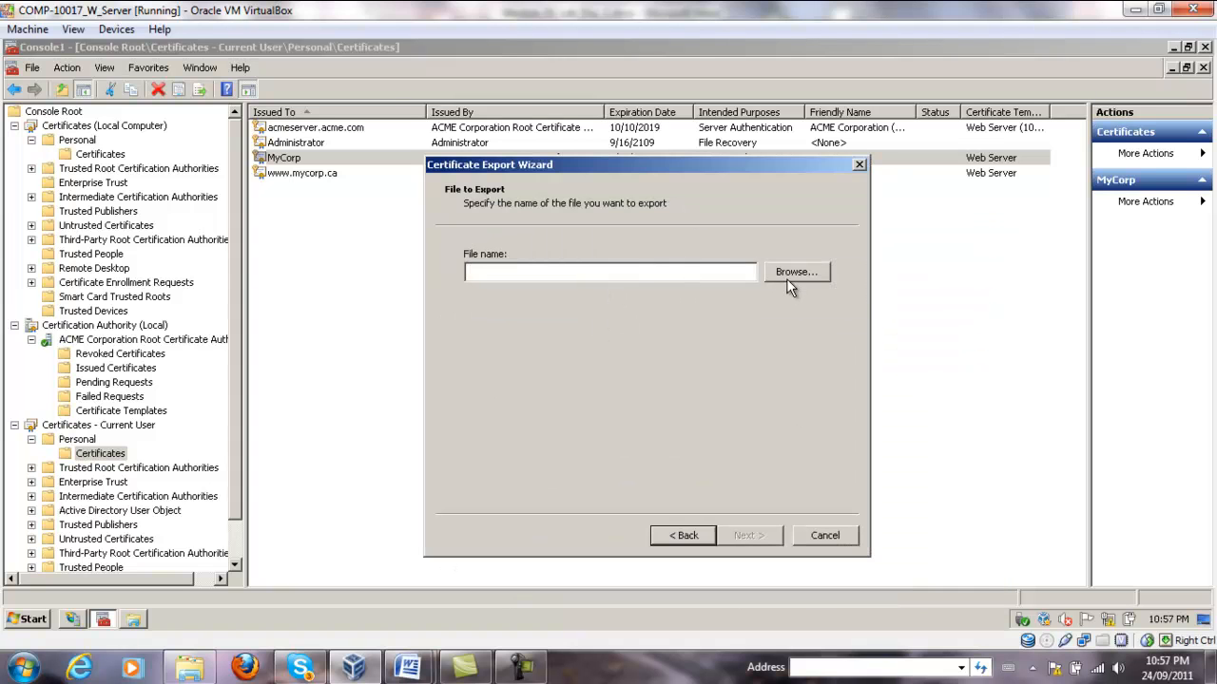
Save the export as C:\Data\MyCert2.cer and finish the wizard.
click(795, 272)
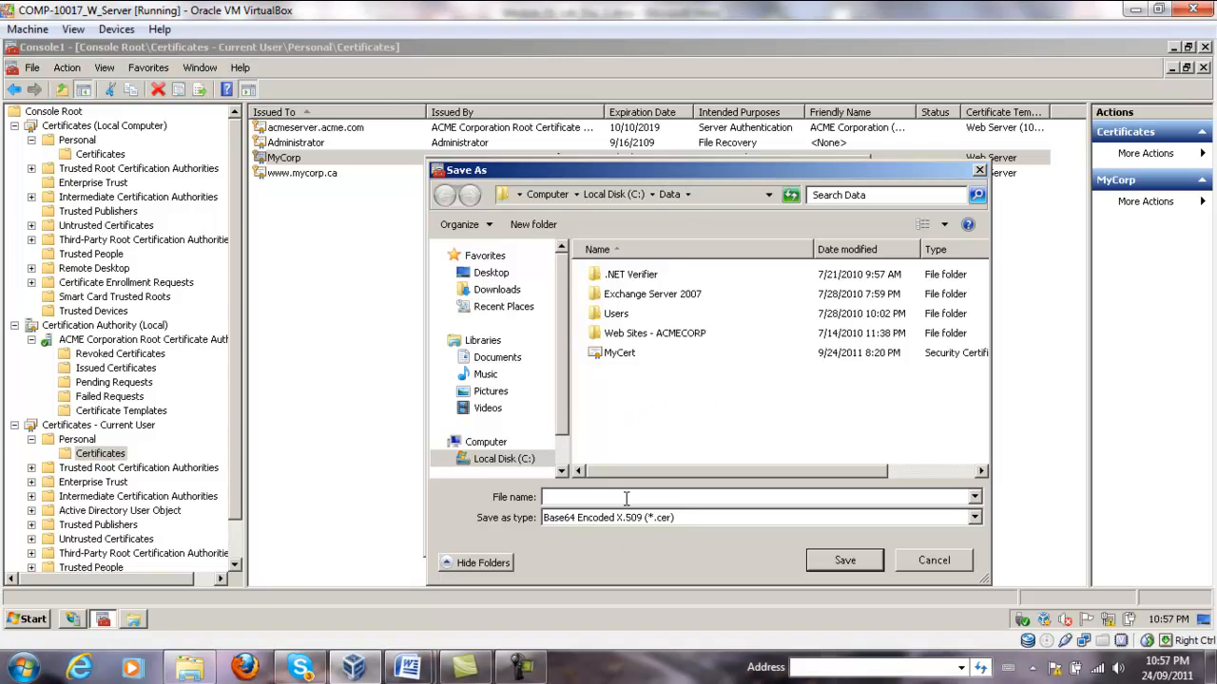
text(My)
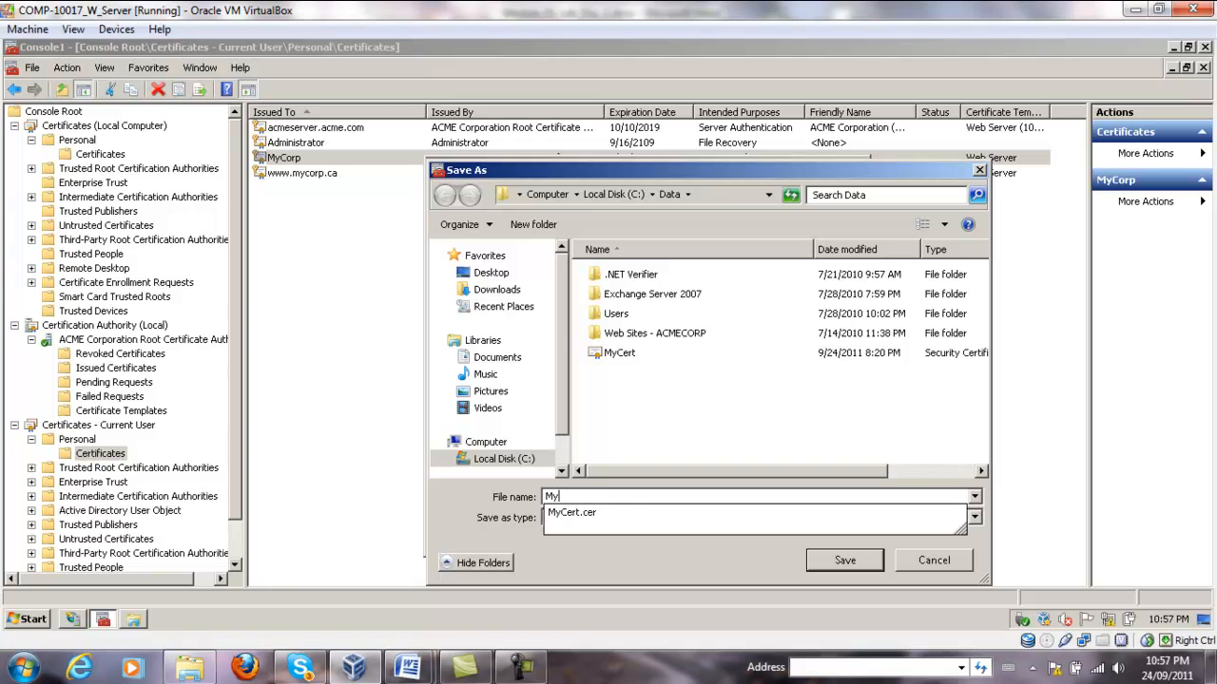
text(Cert2)
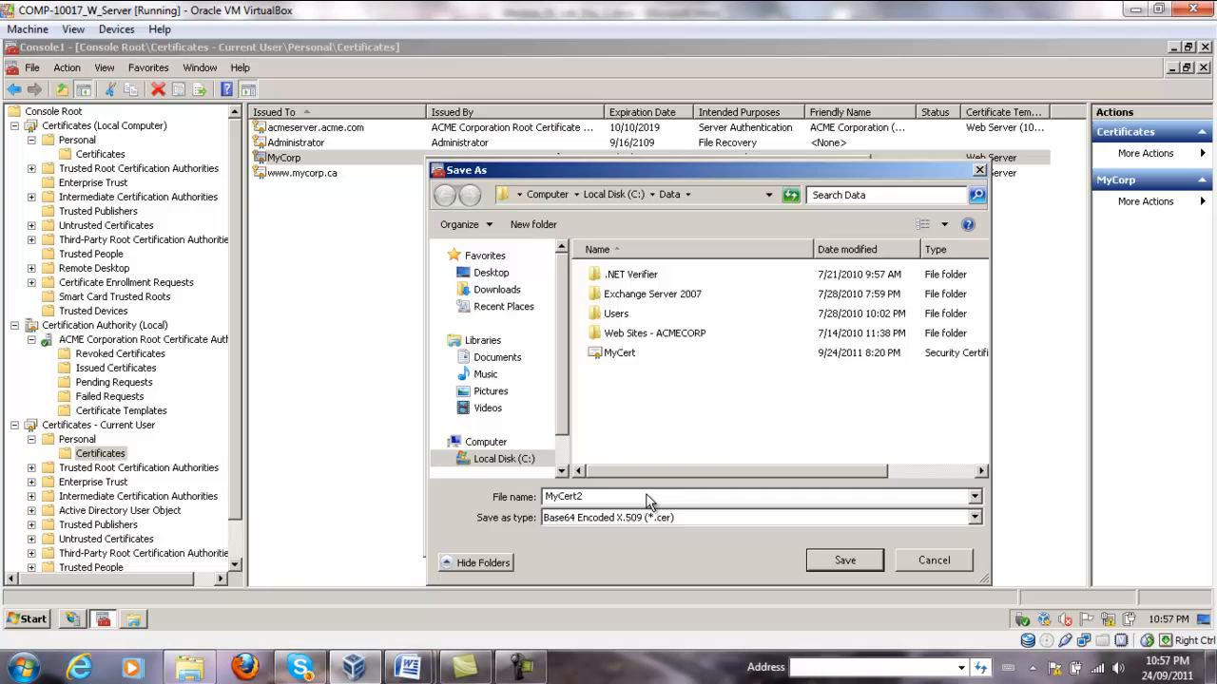
click(844, 558)
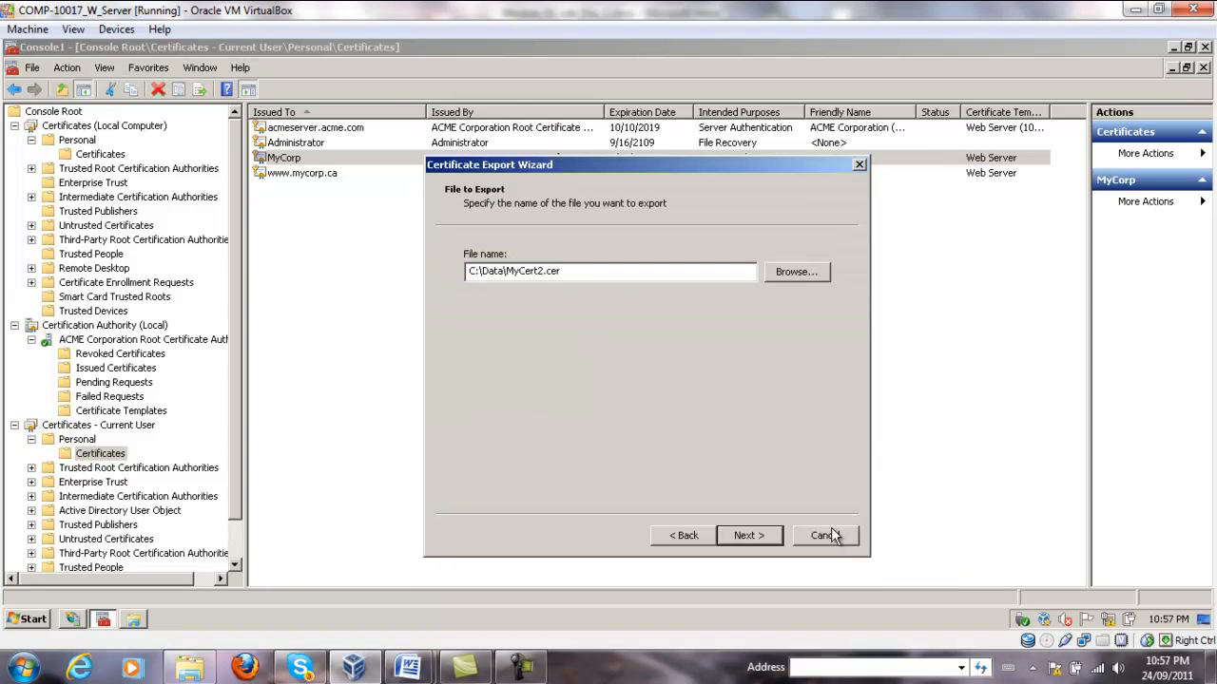
click(749, 536)
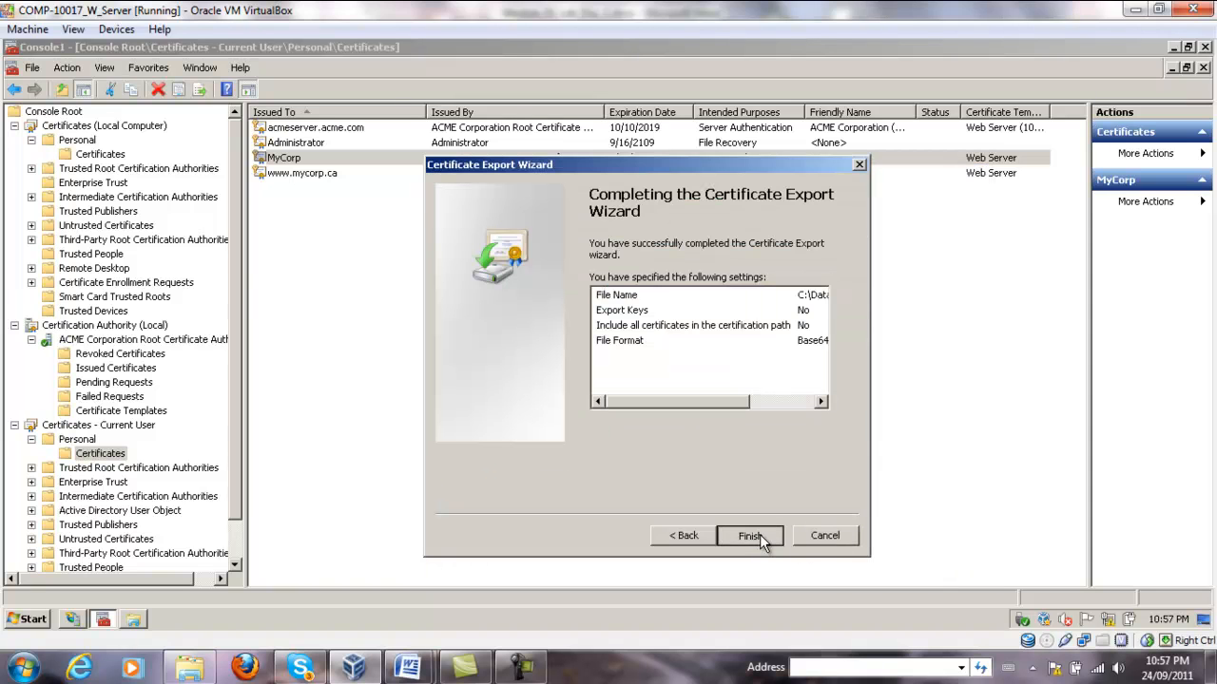
click(749, 536)
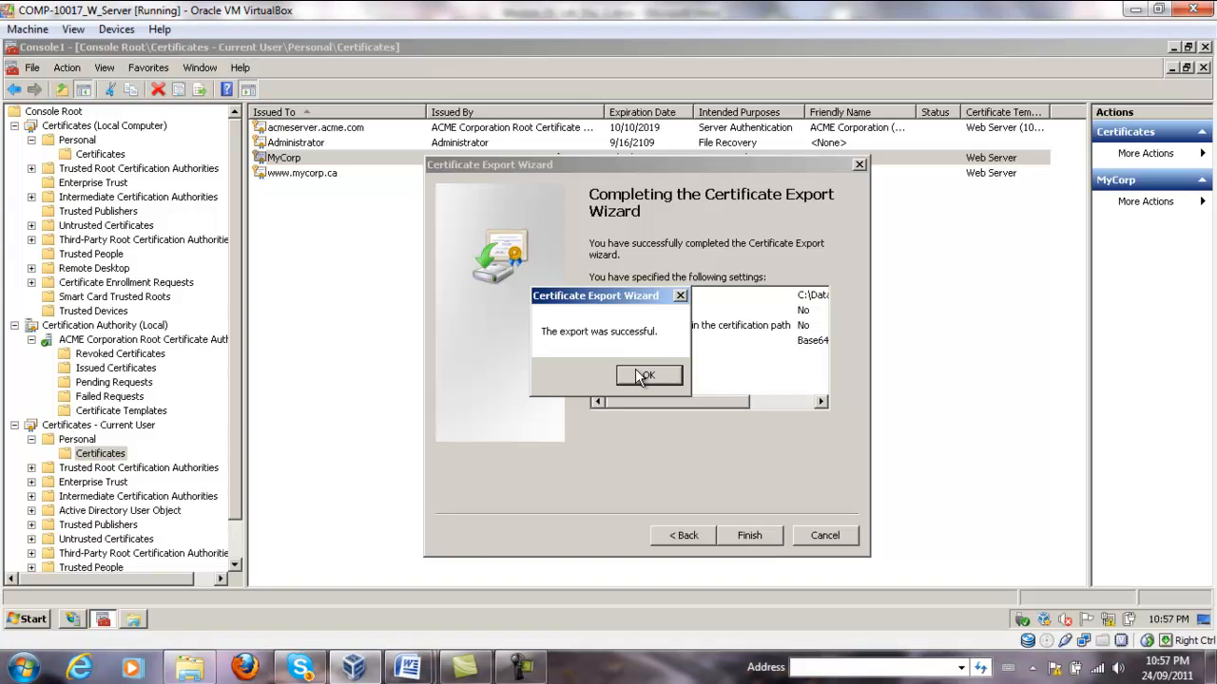
click(646, 374)
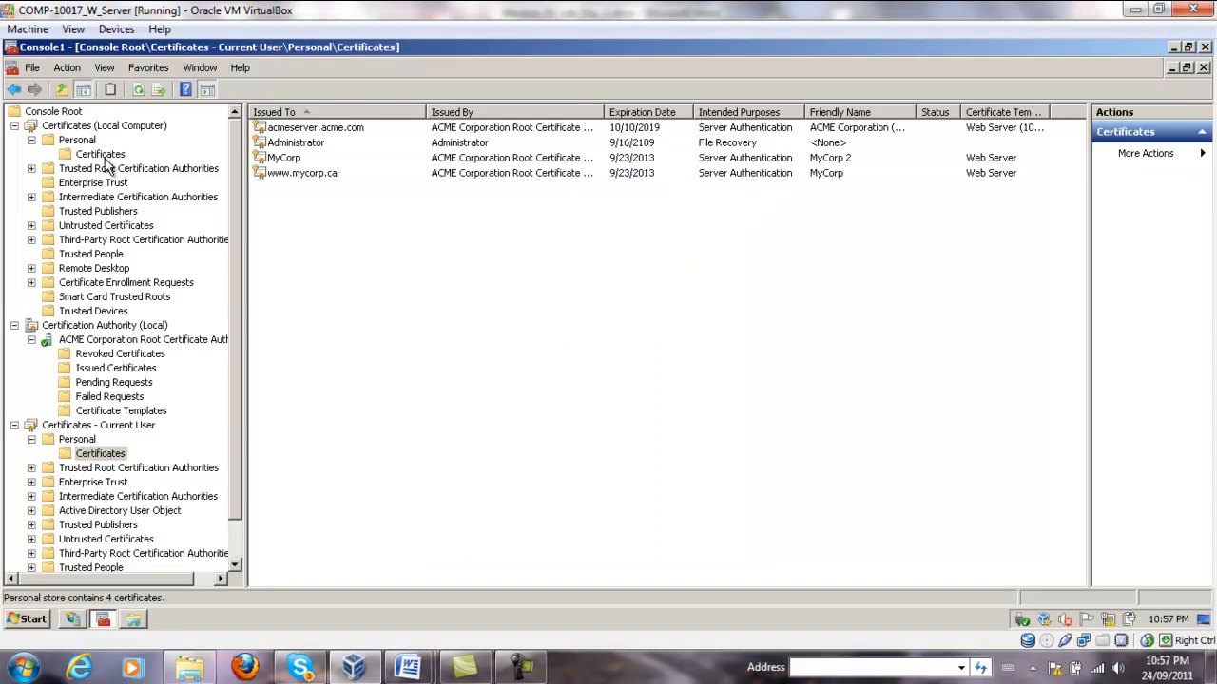
Import C:\Data\MyCert2.cer into the local computer's Personal store.
click(99, 154)
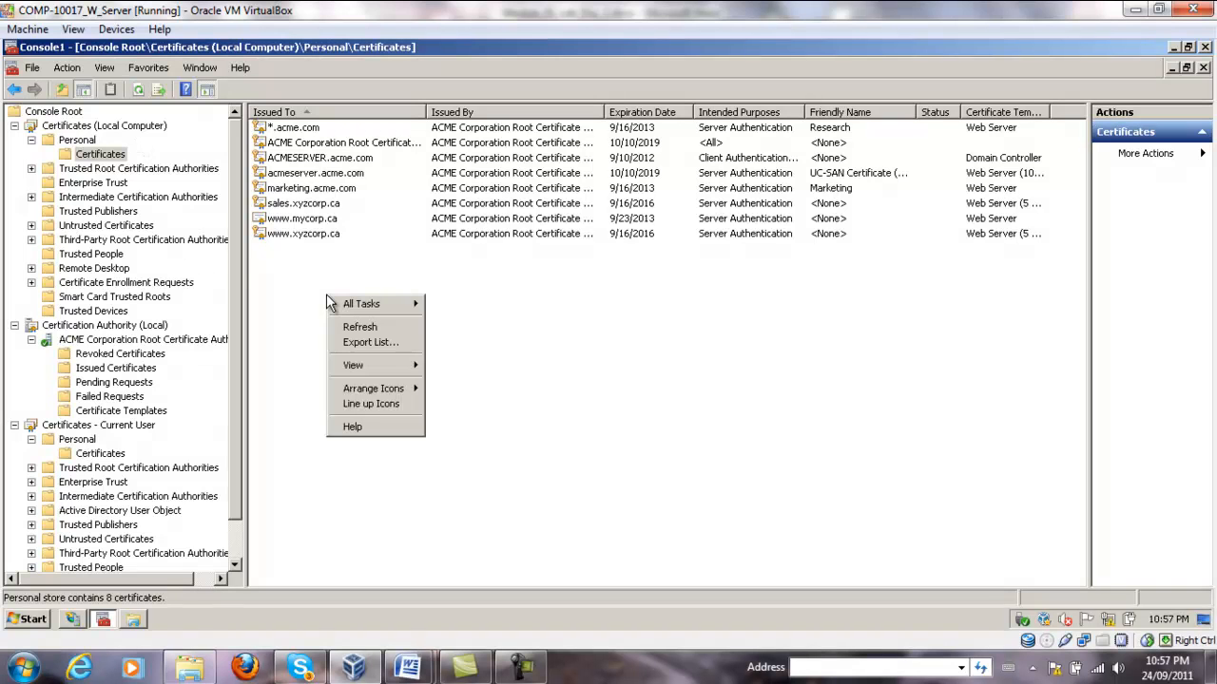
mouse_move(373, 387)
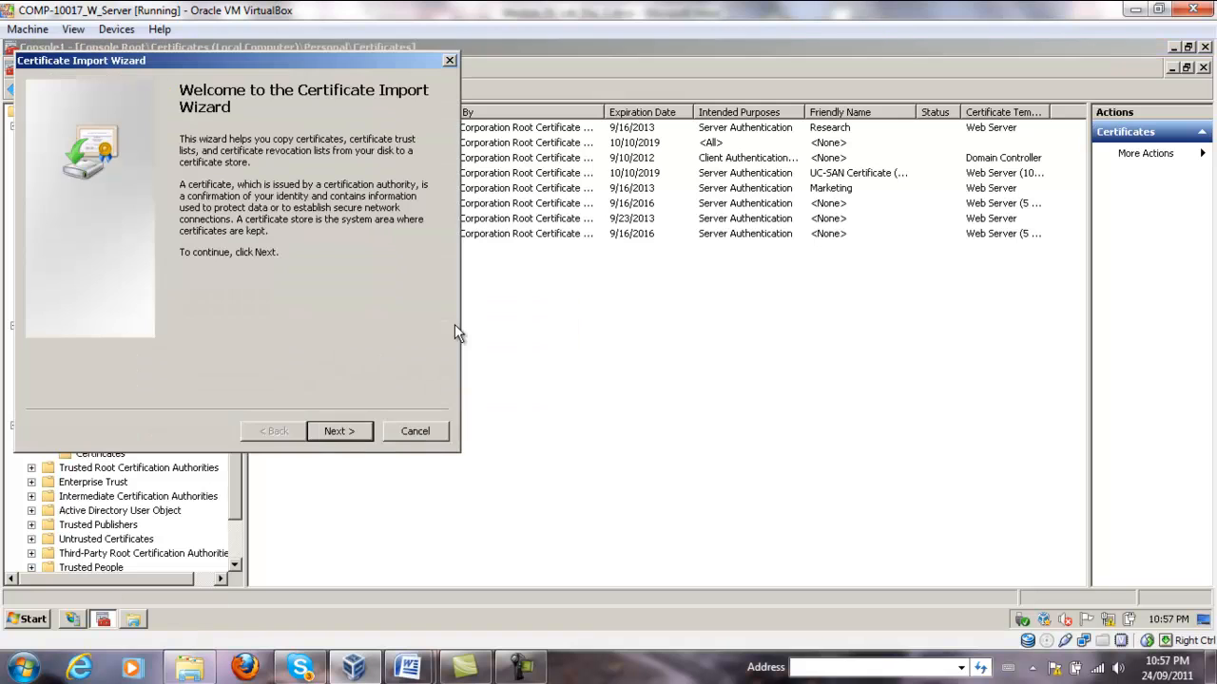
click(338, 430)
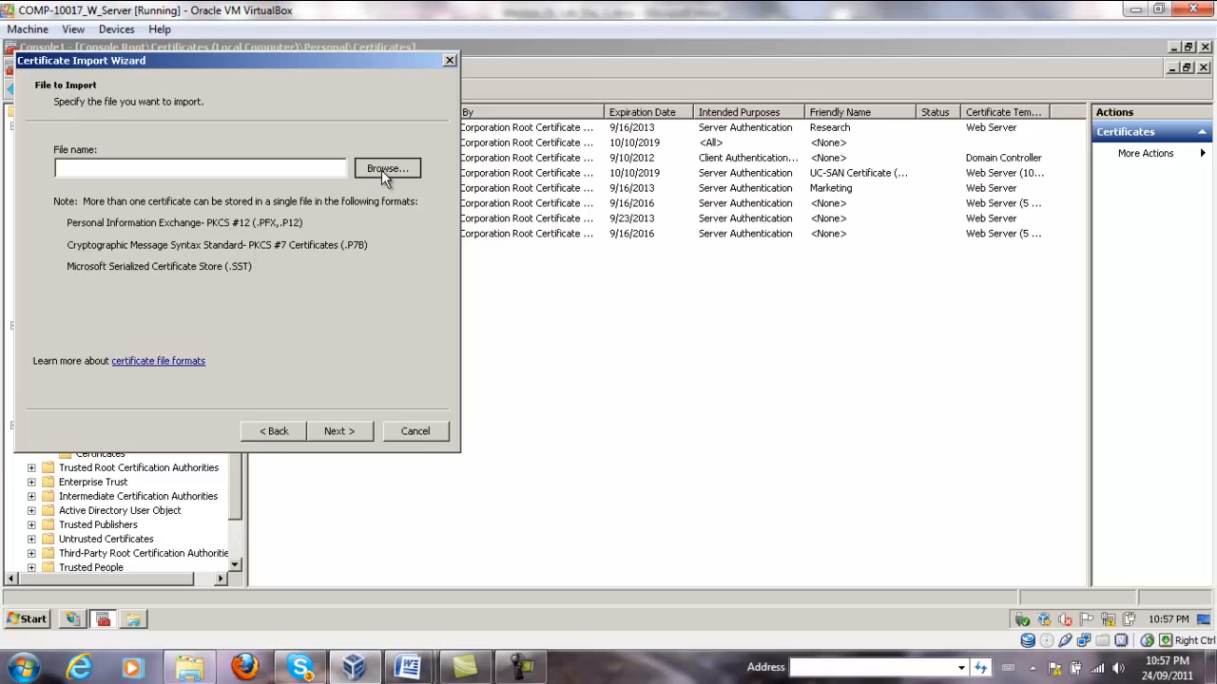
click(388, 168)
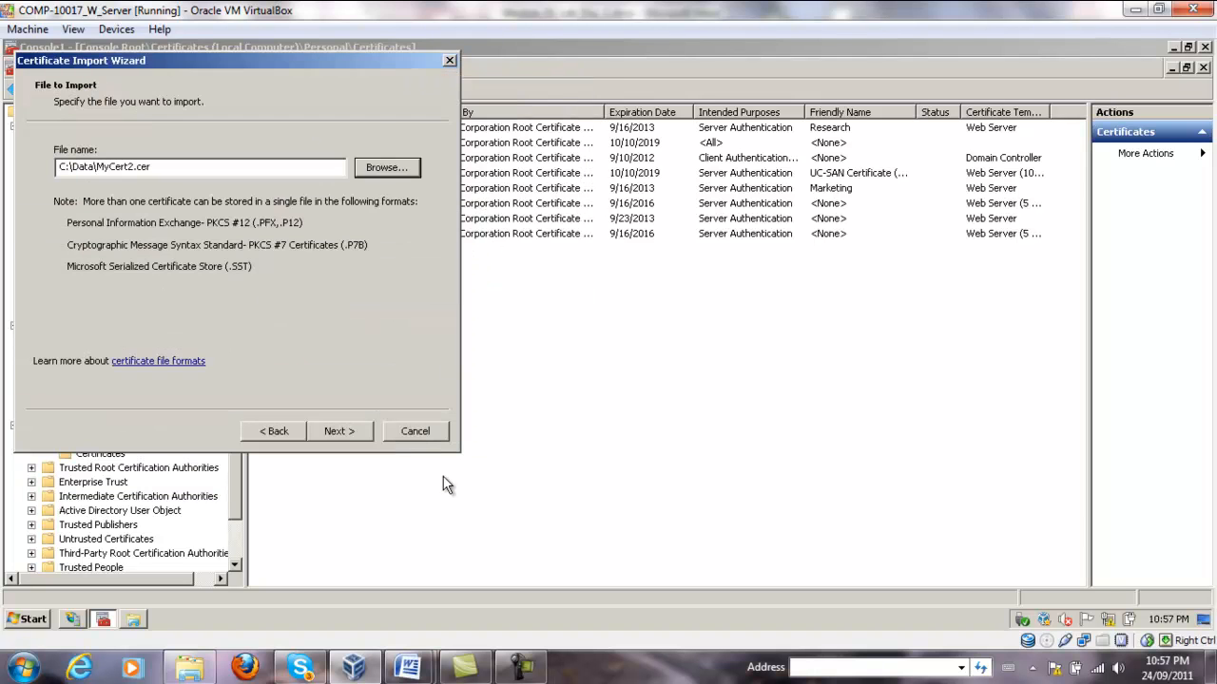
click(338, 430)
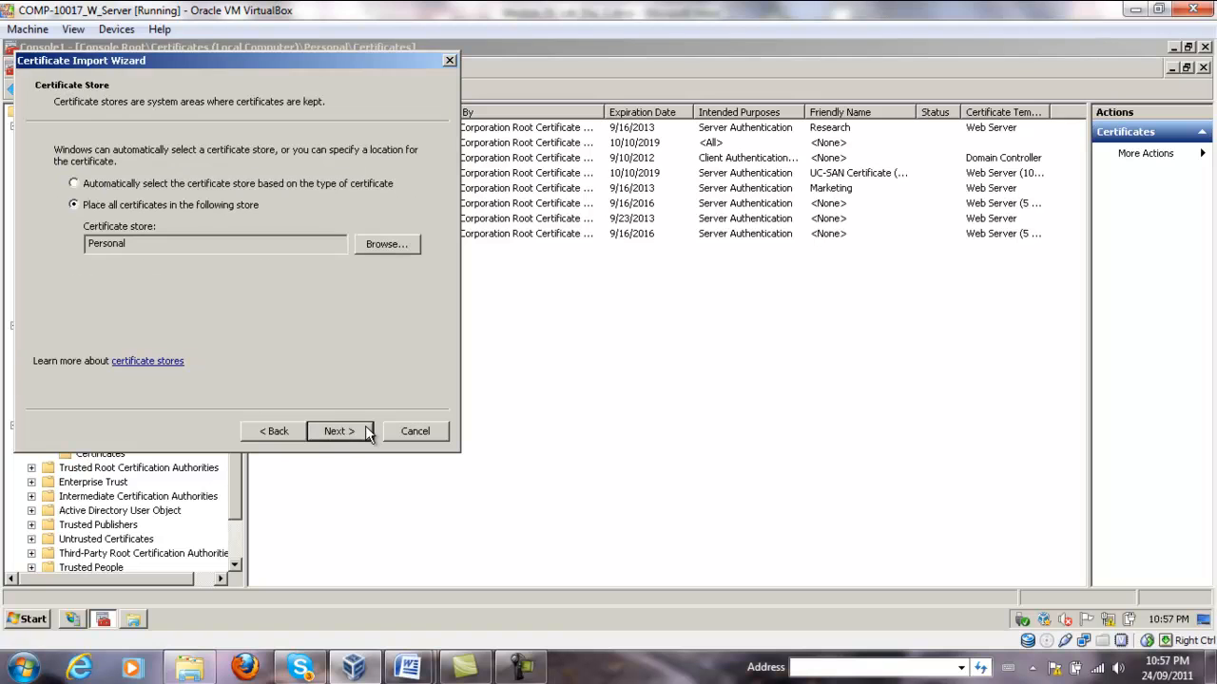
click(339, 429)
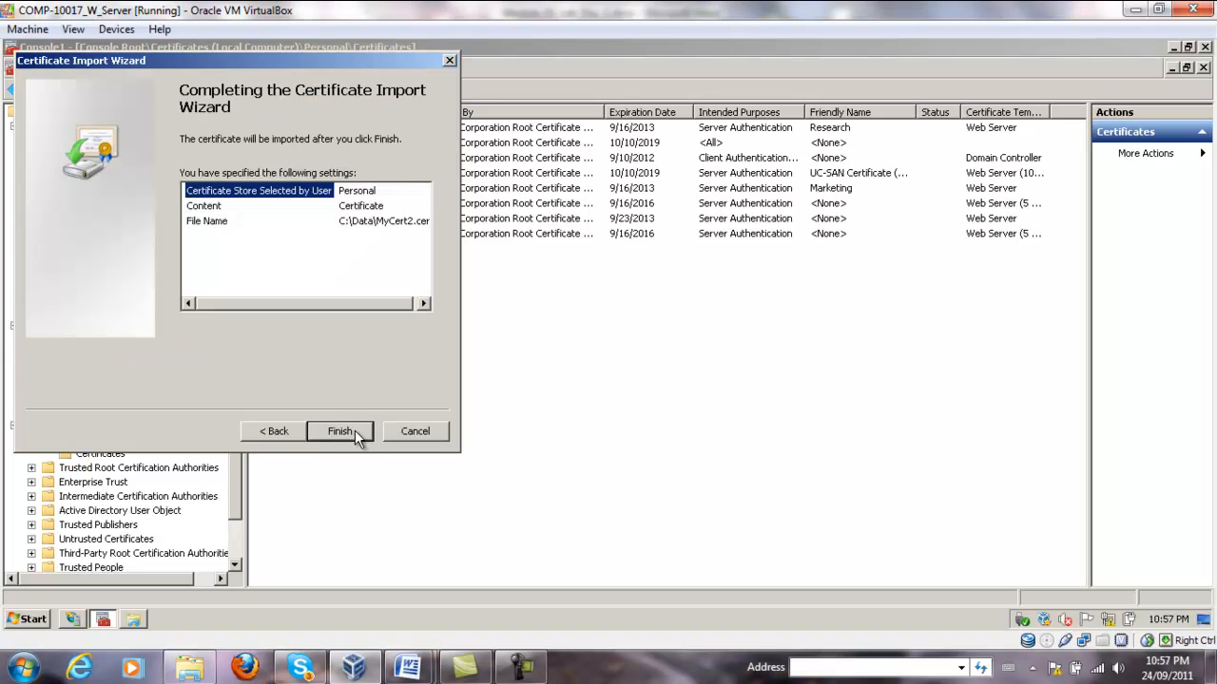
click(339, 429)
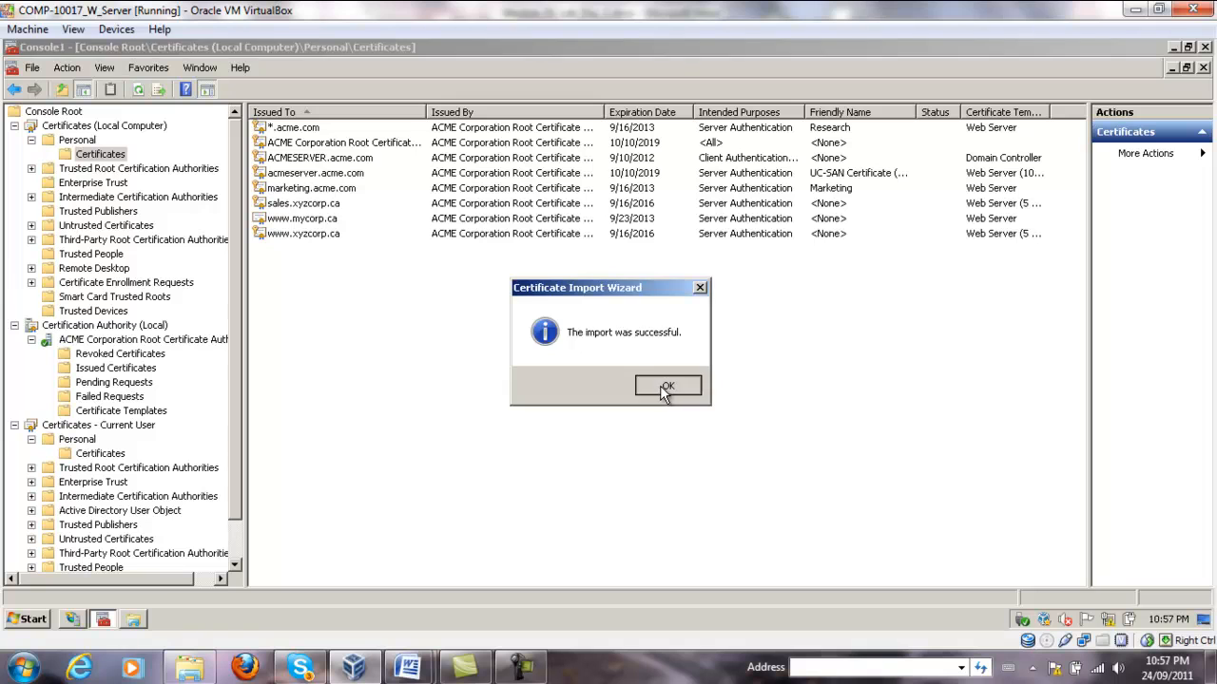
click(665, 386)
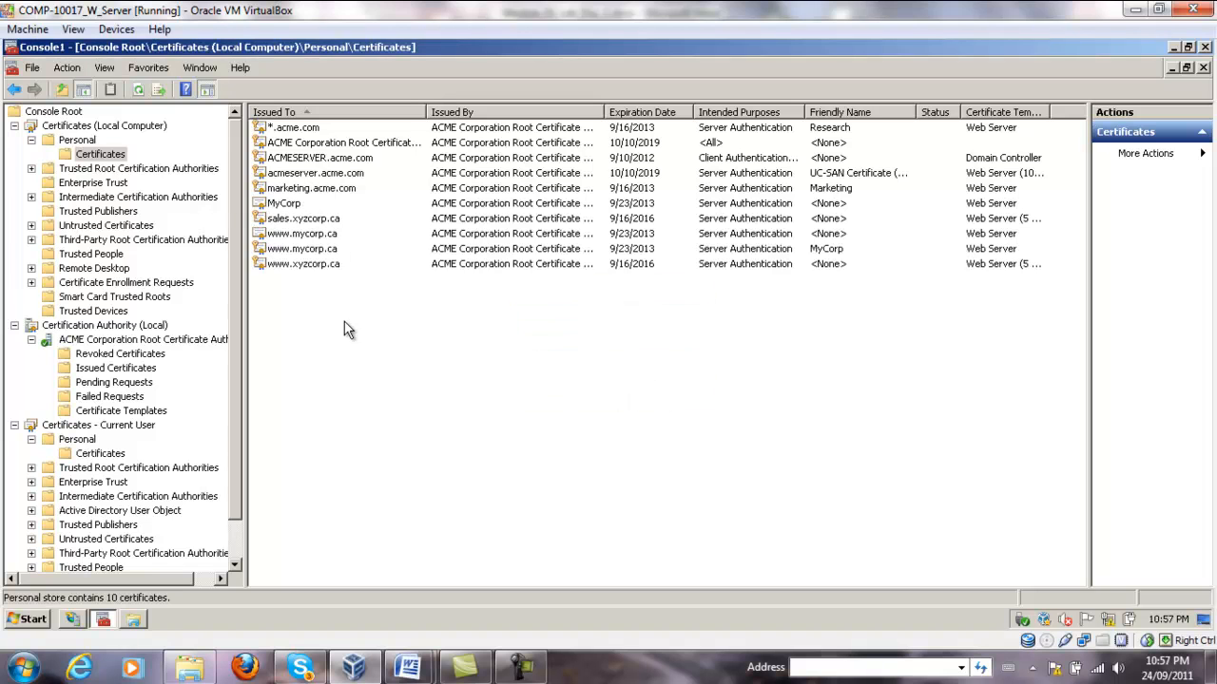
mouse_move(449, 384)
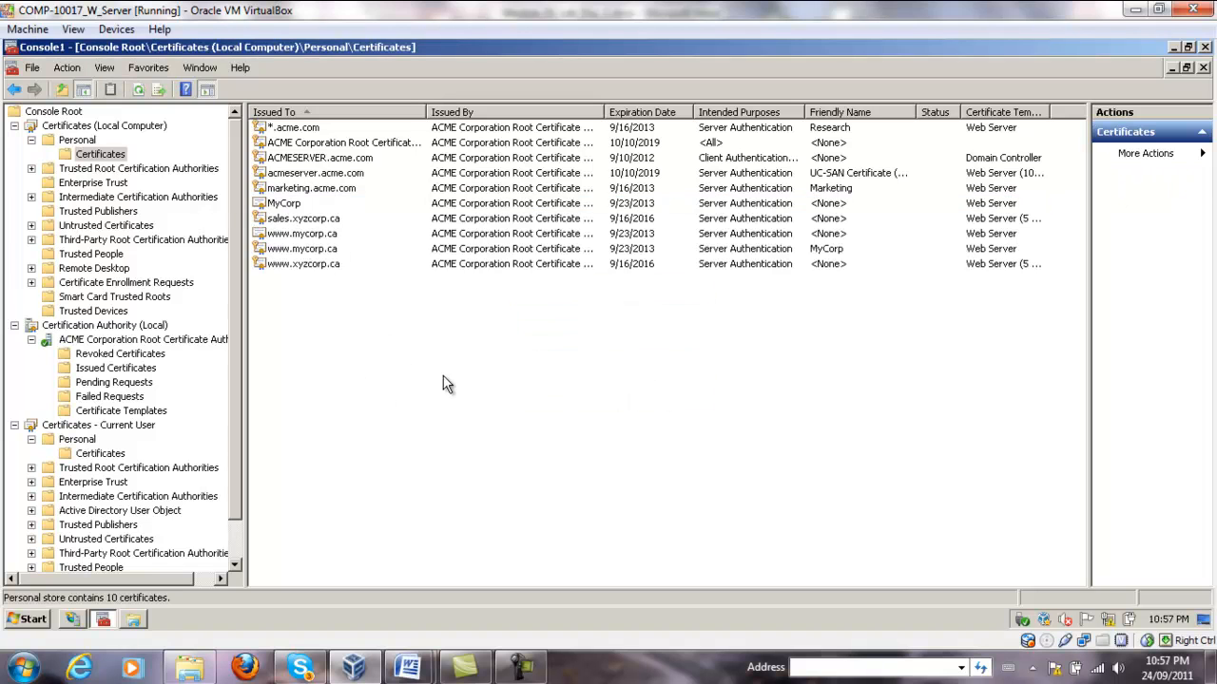